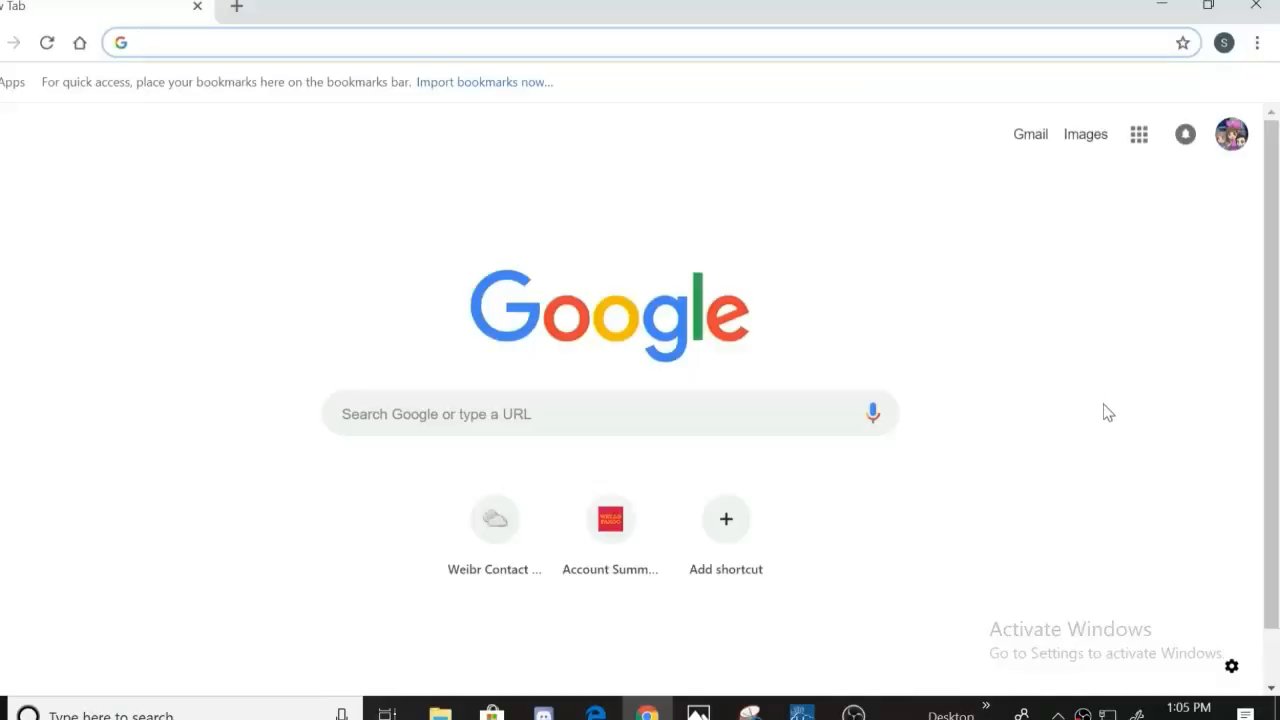
mouse_move(813, 311)
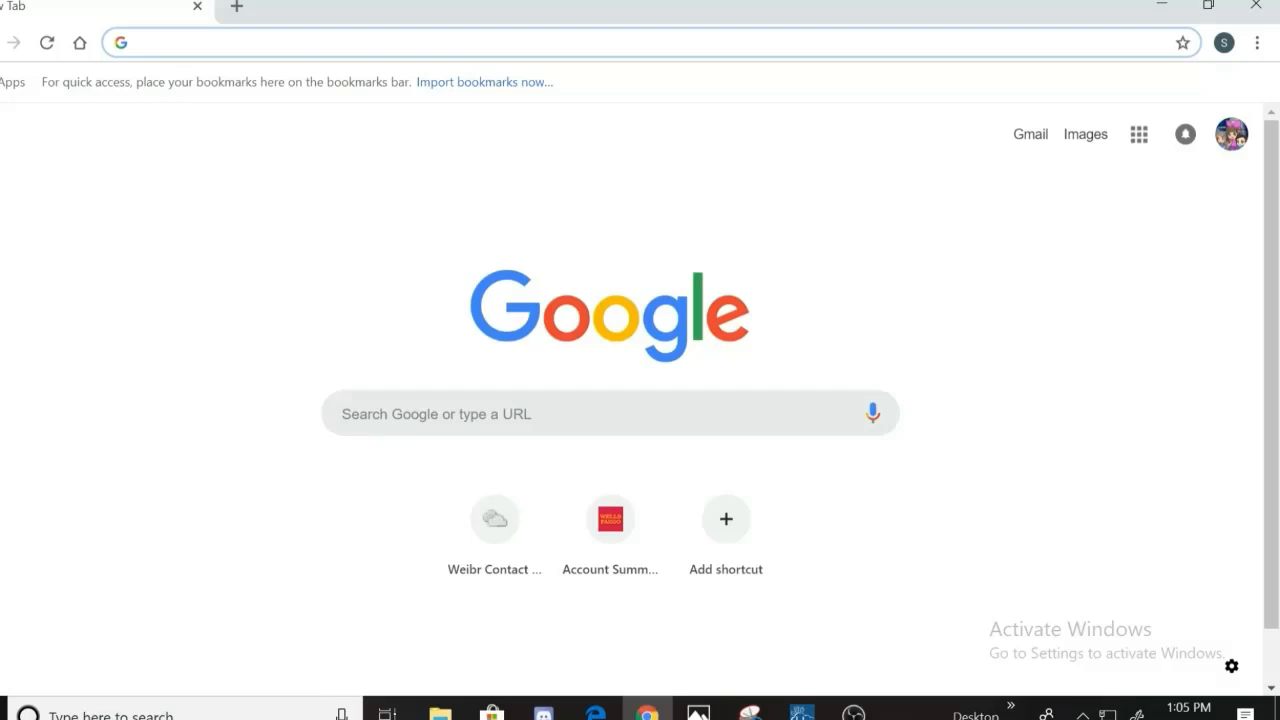
Search Google for "bluestacks" and scroll through the results
text(bluesta)
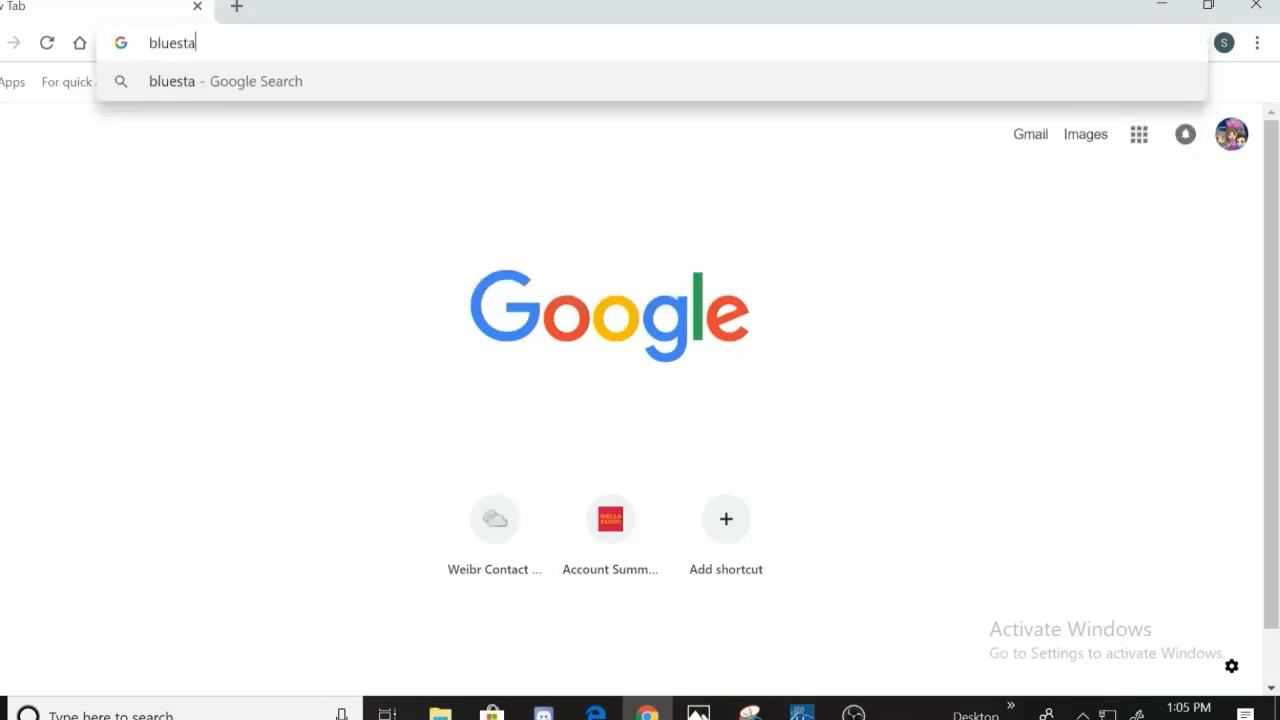
text(cks)
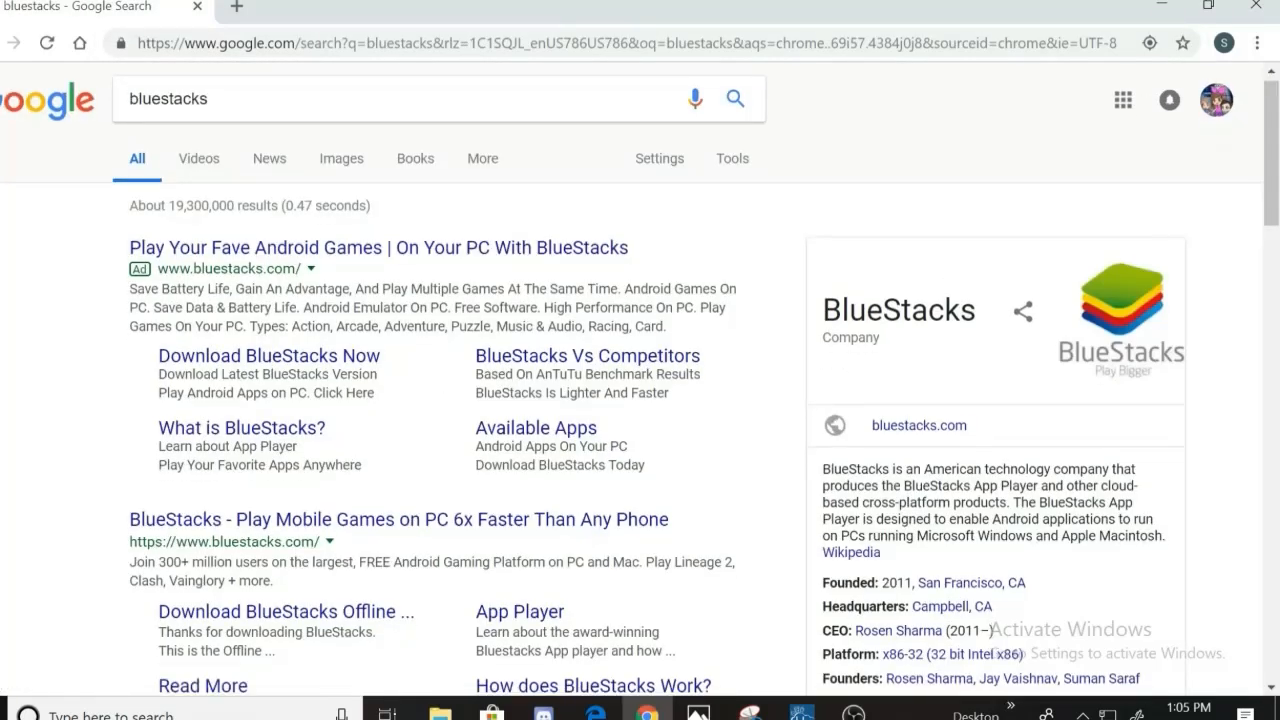
scroll(down, 3)
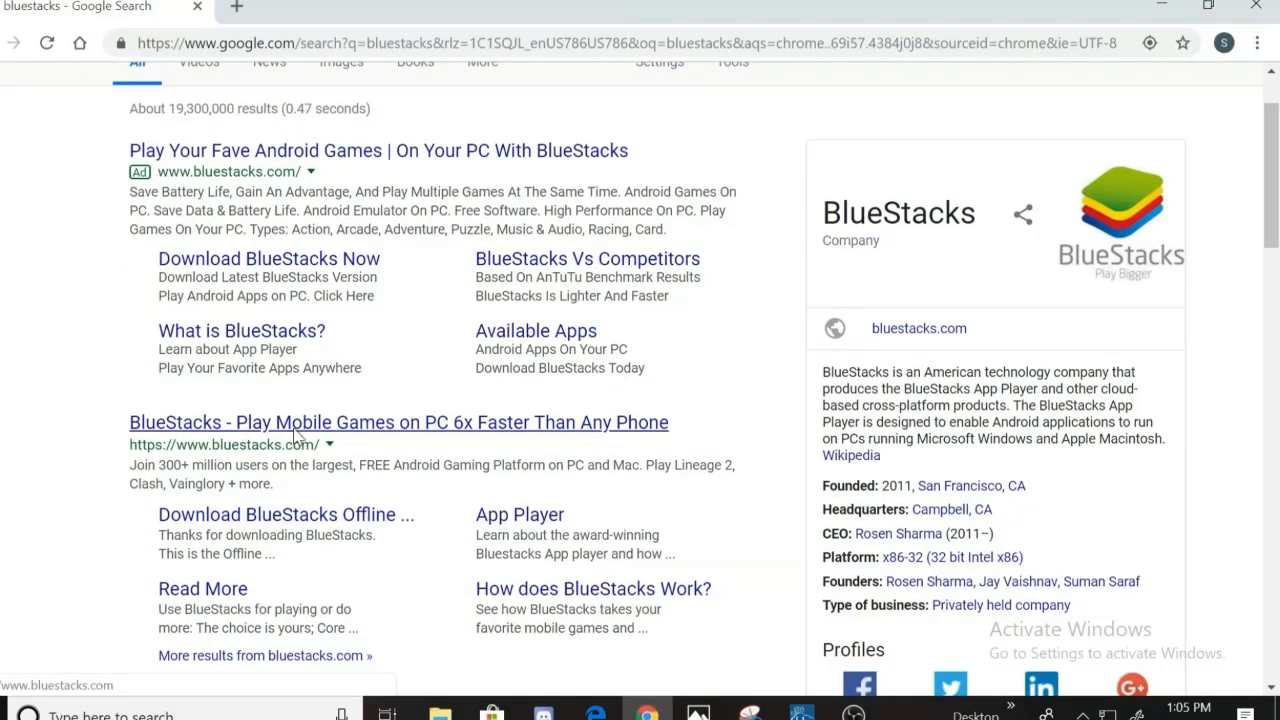
Open the bluestacks.com result and scroll through the BlueStacks homepage
click(398, 422)
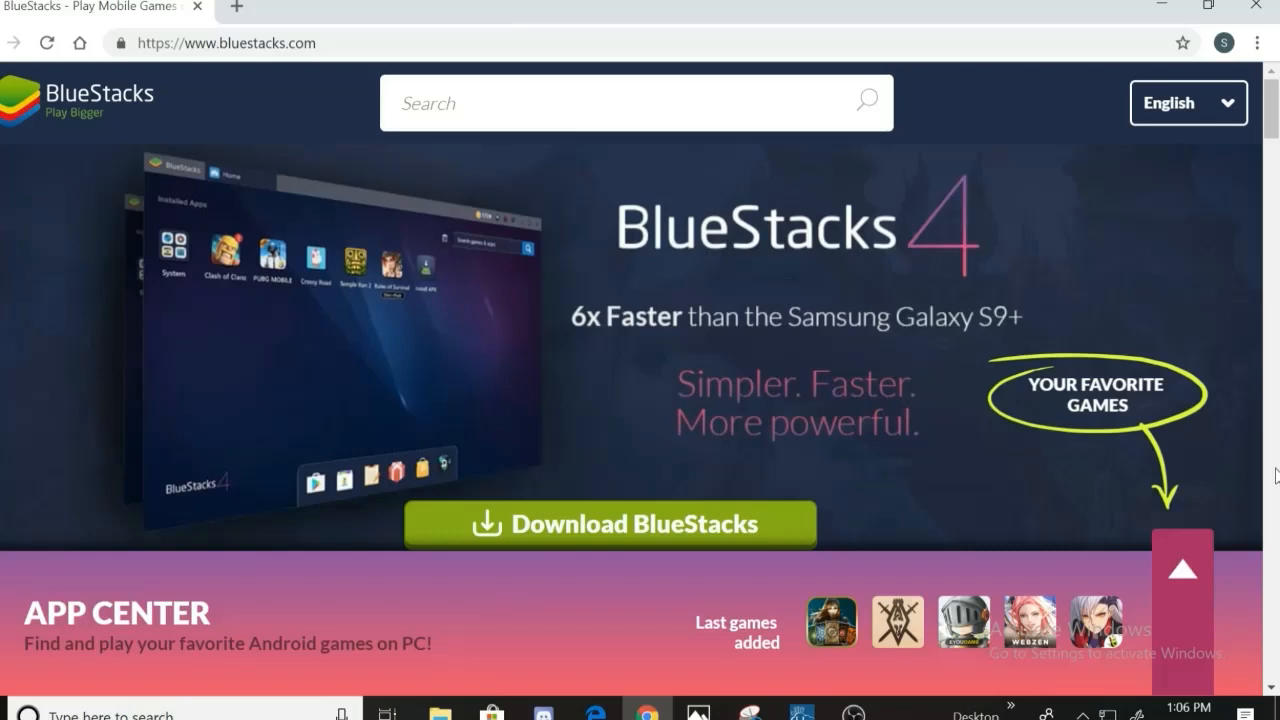
scroll(down, 3)
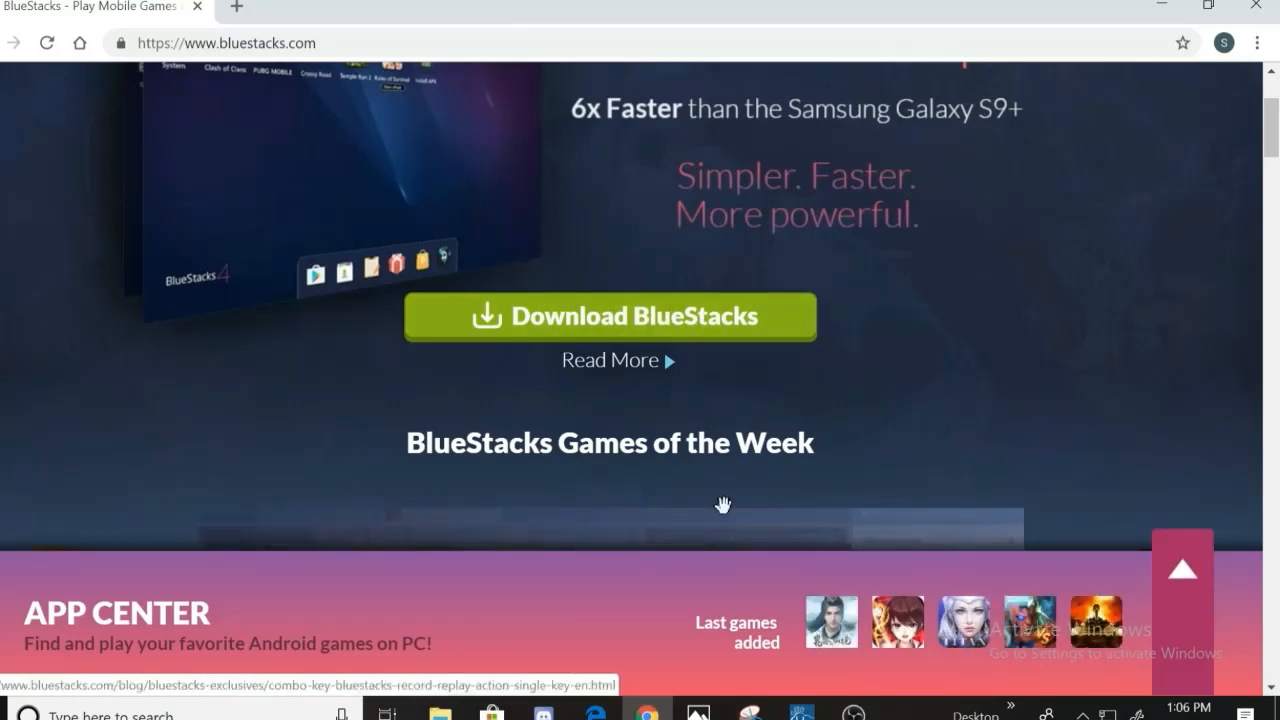
scroll(down, 3)
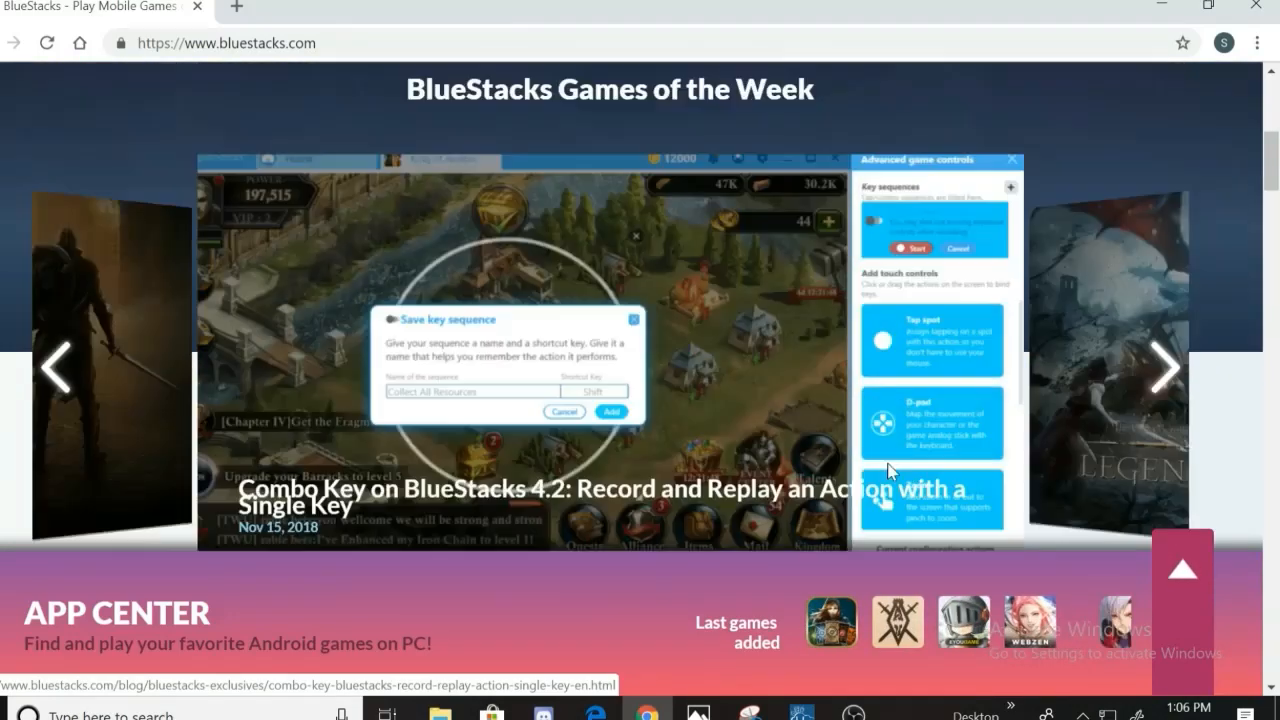
scroll(up, 3)
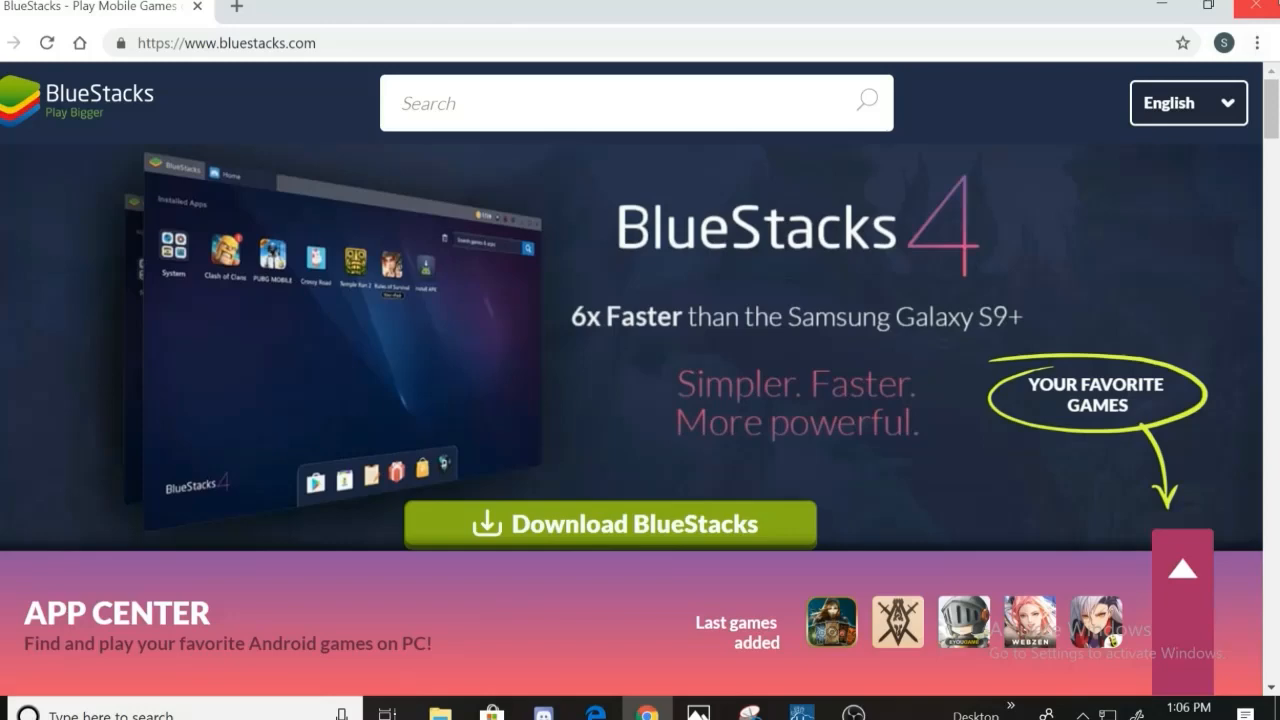
scroll(down, 3)
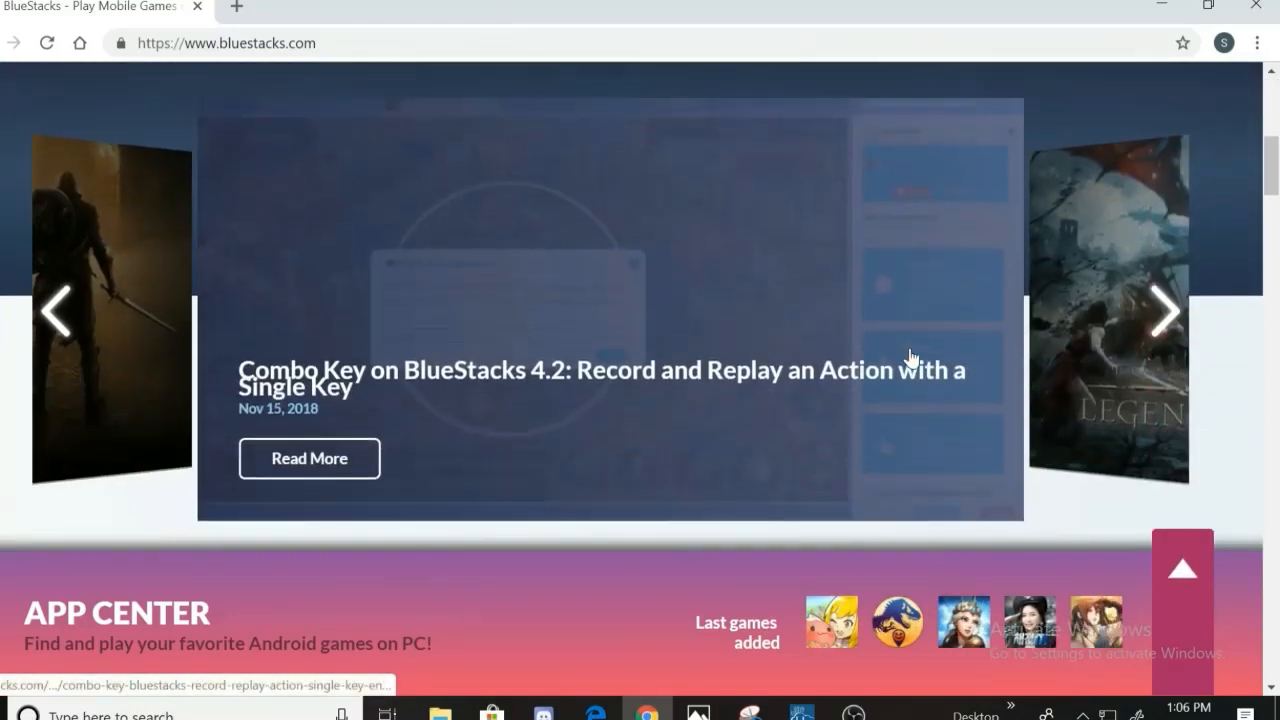
scroll(down, 3)
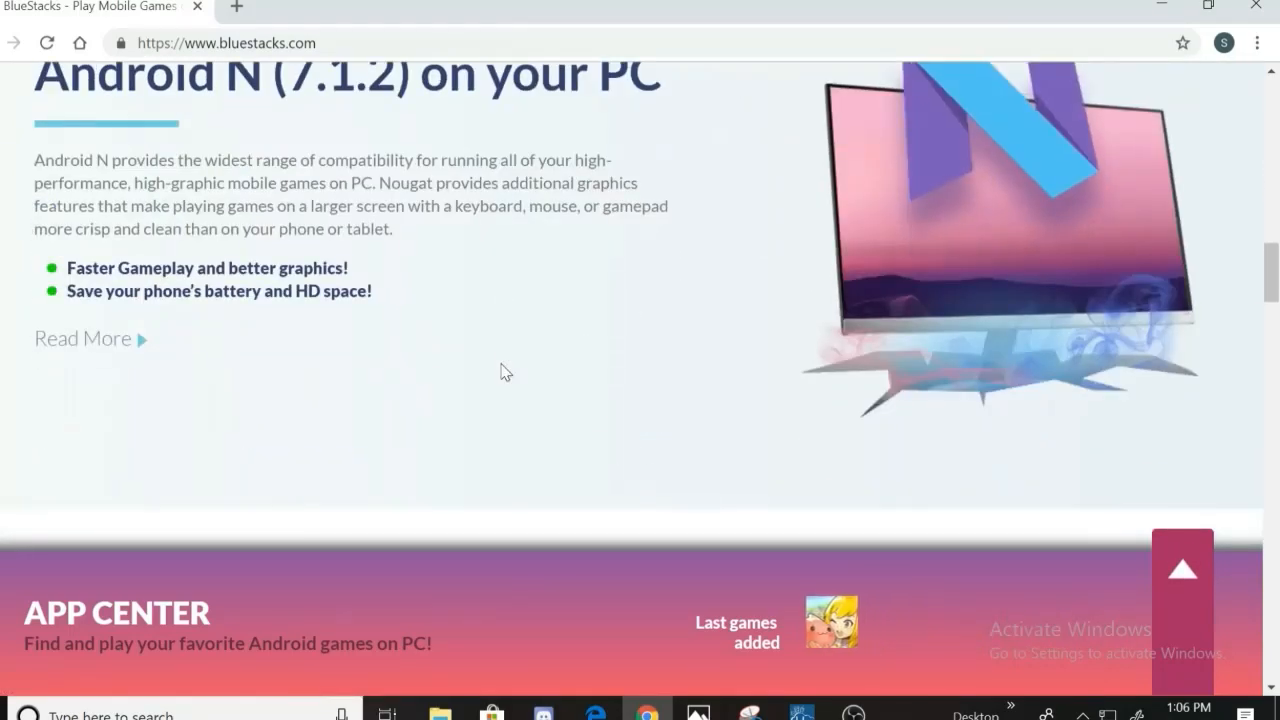
scroll(up, 3)
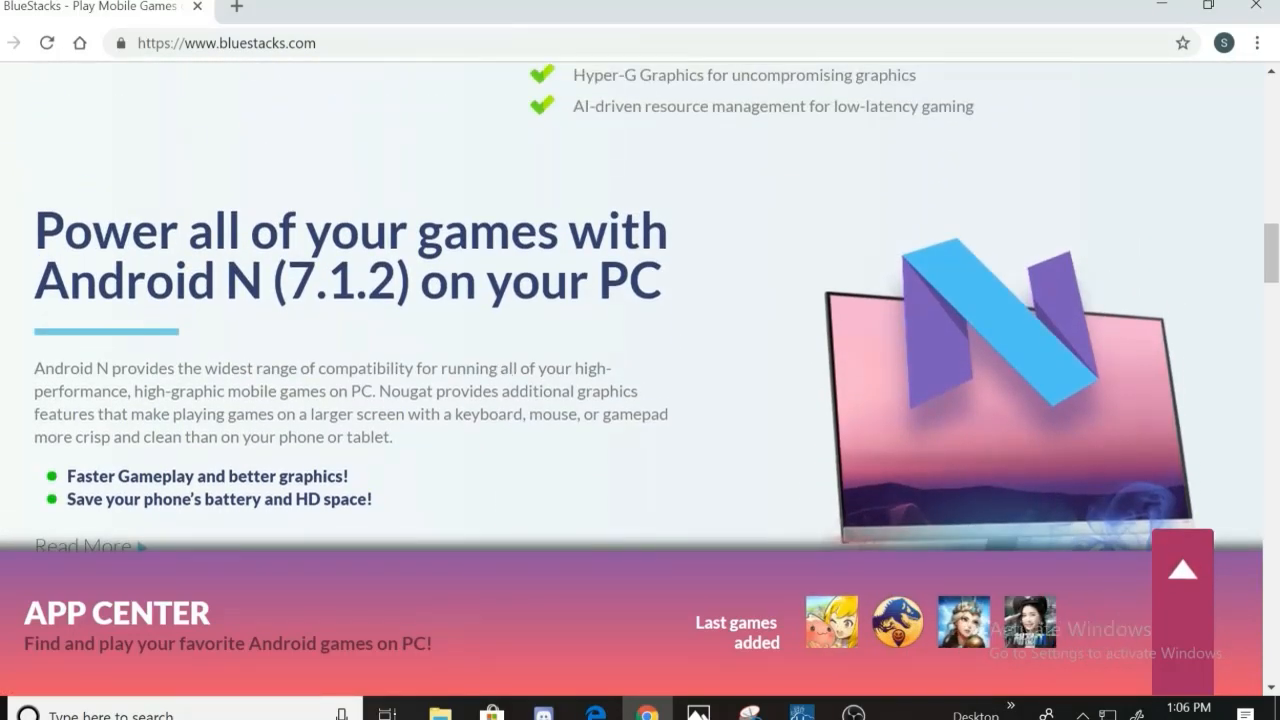
scroll(down, 3)
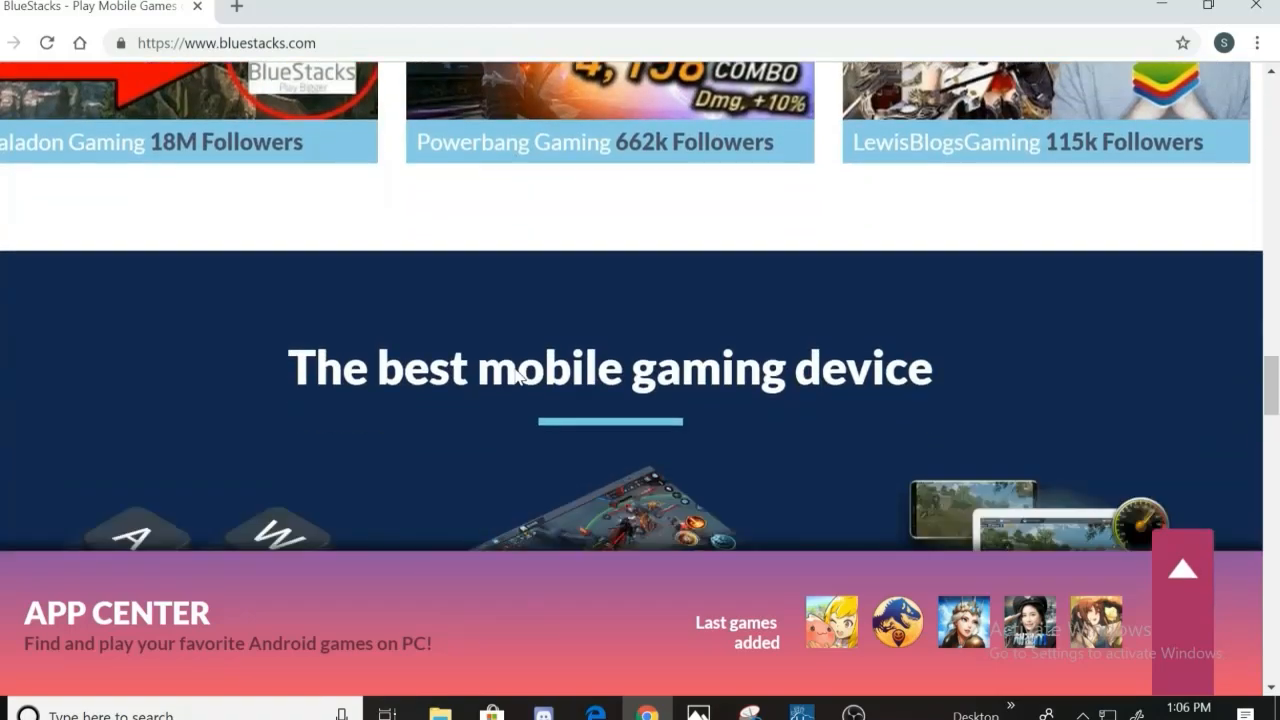
scroll(down, 3)
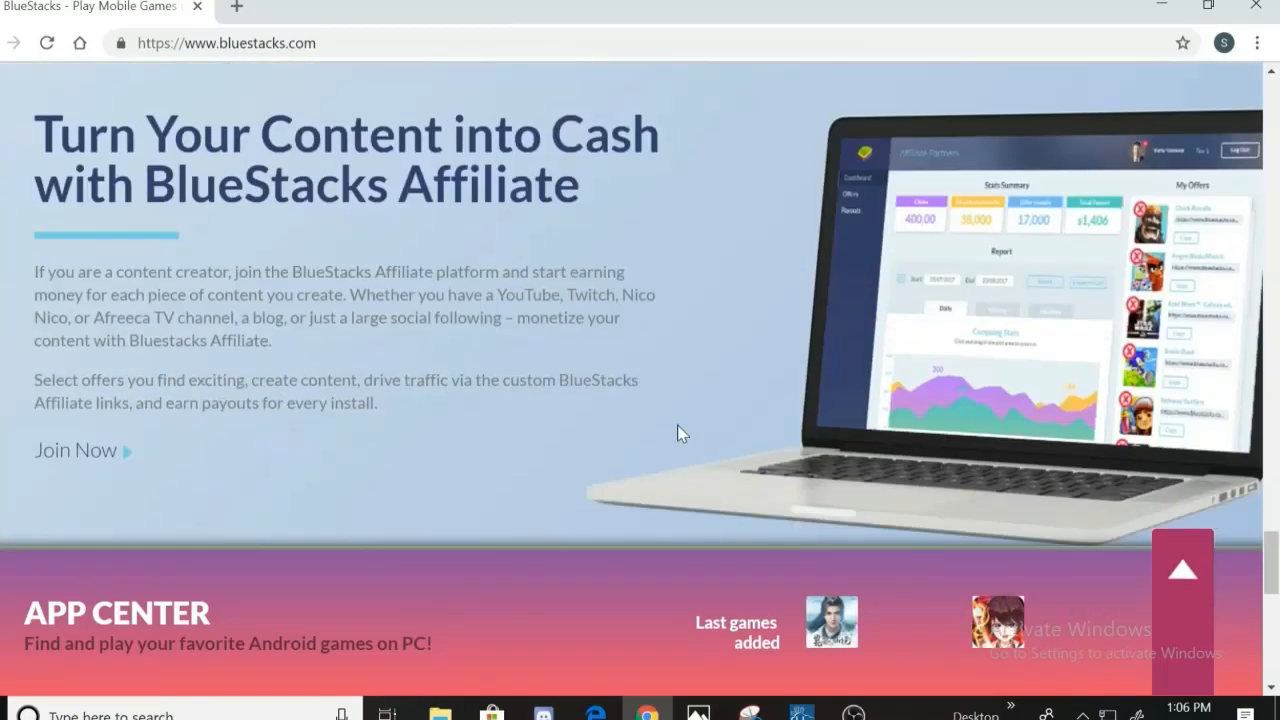
scroll(down, 3)
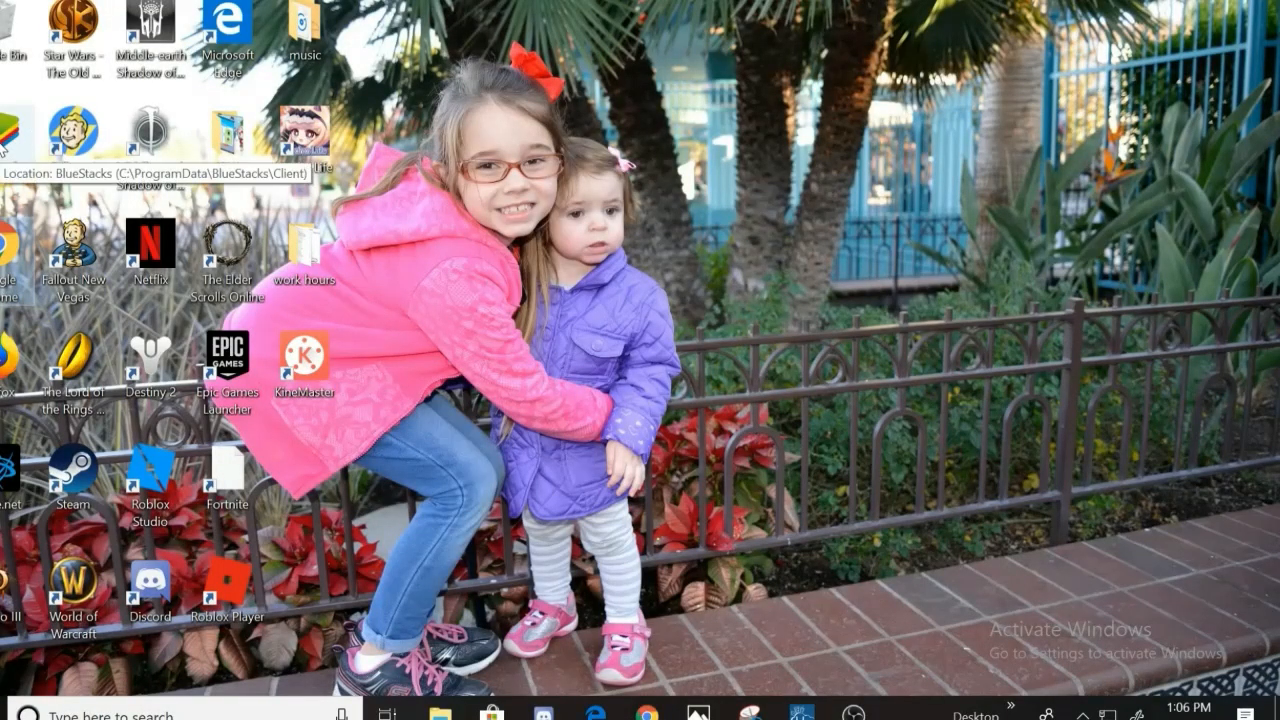
Launch BlueStacks from its desktop shortcut
double_click(49, 135)
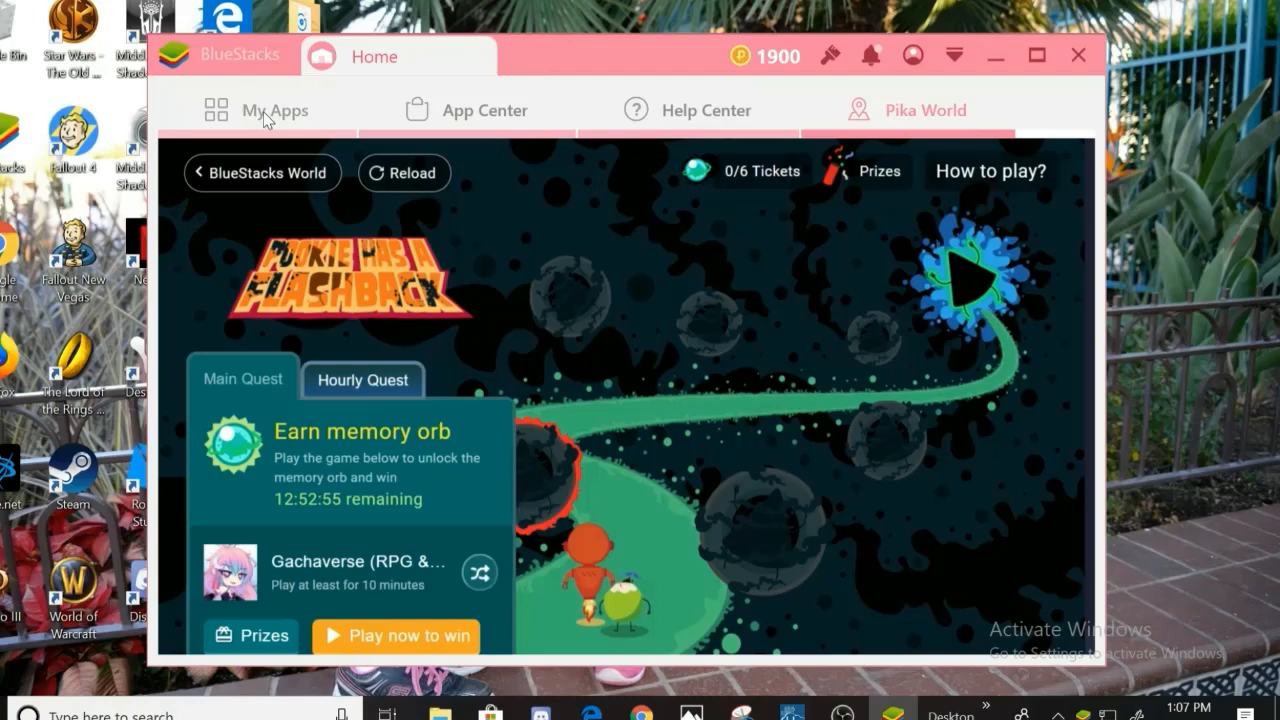
mouse_move(475, 100)
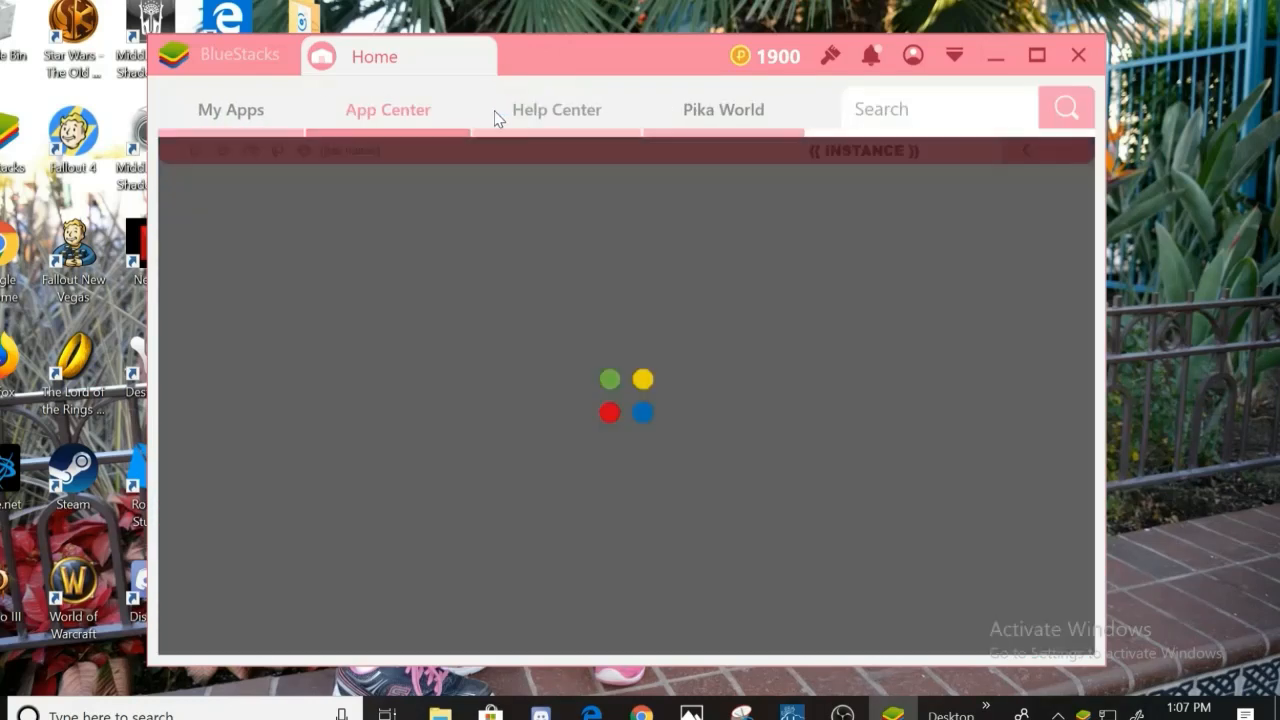
Search App Center for "gacha studio"
click(388, 109)
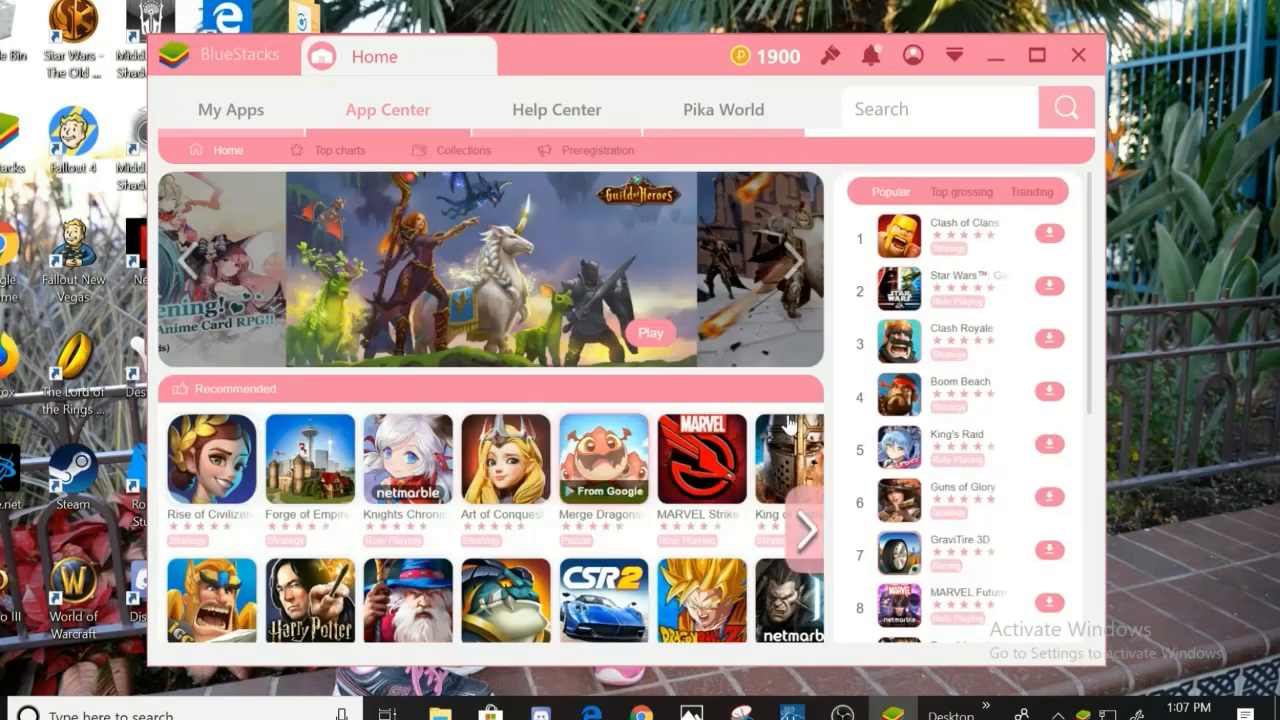
click(940, 108)
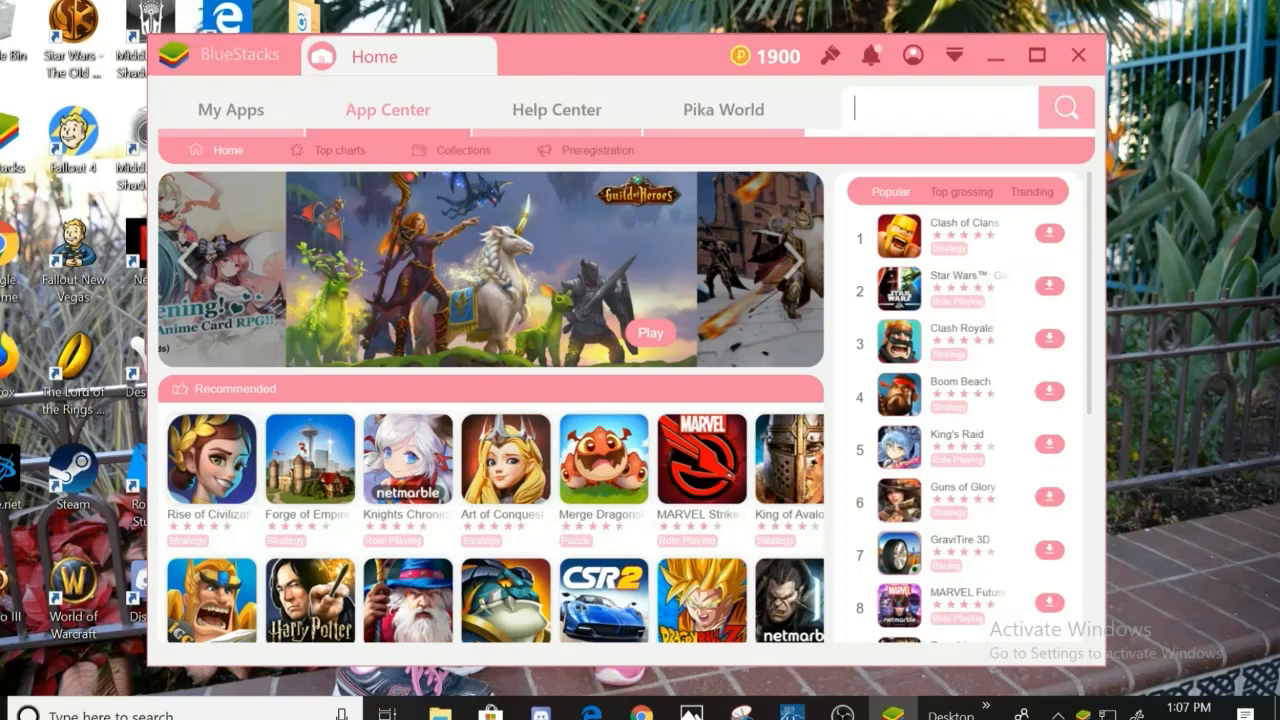
text(gacha stu)
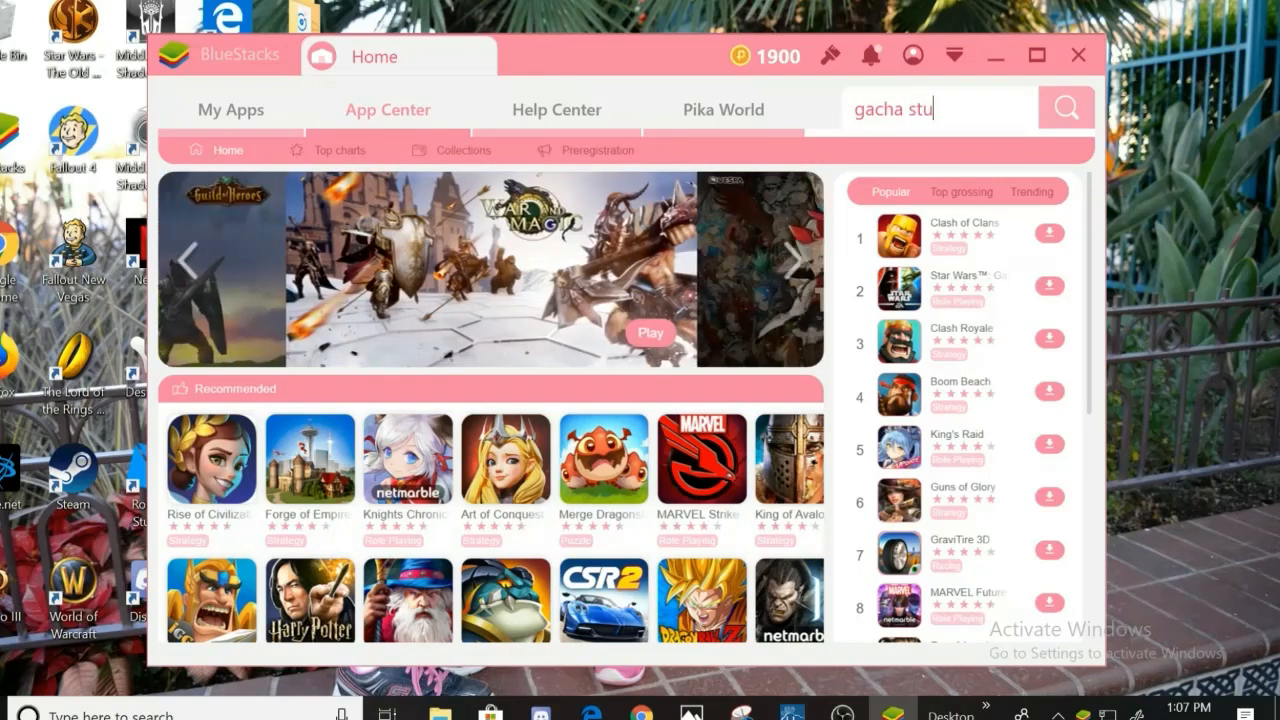
text(dio)
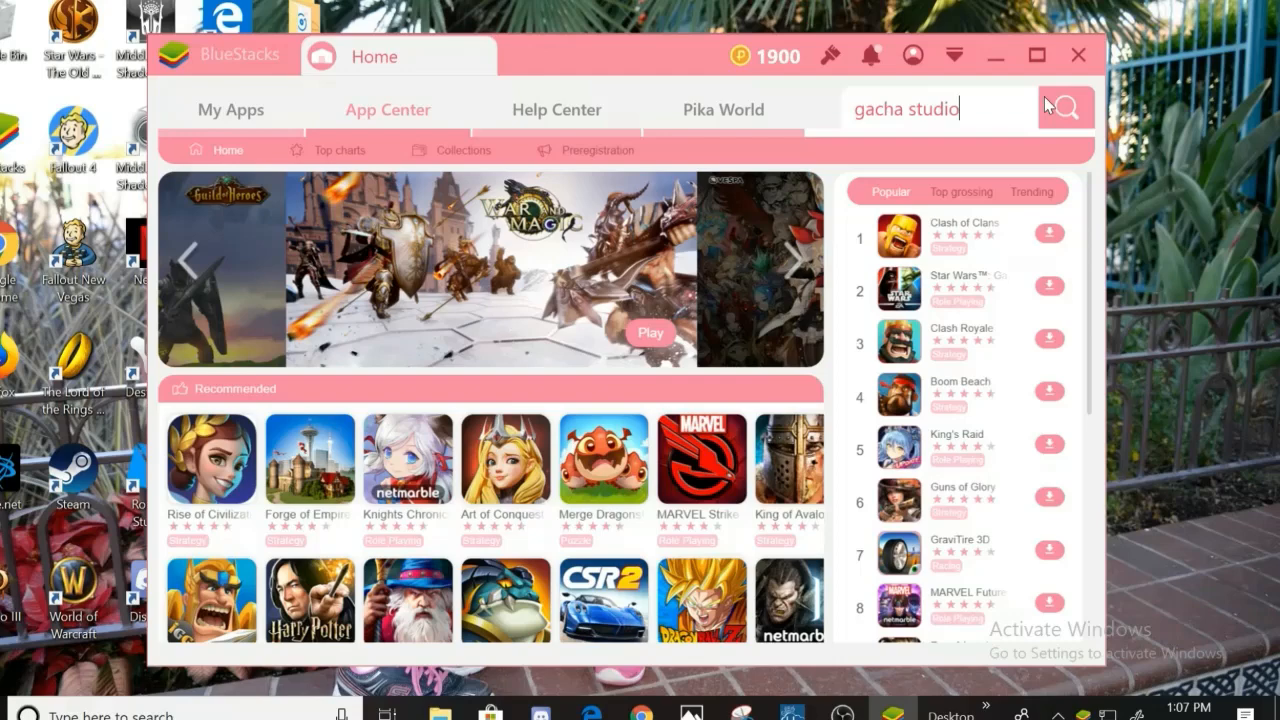
click(1065, 107)
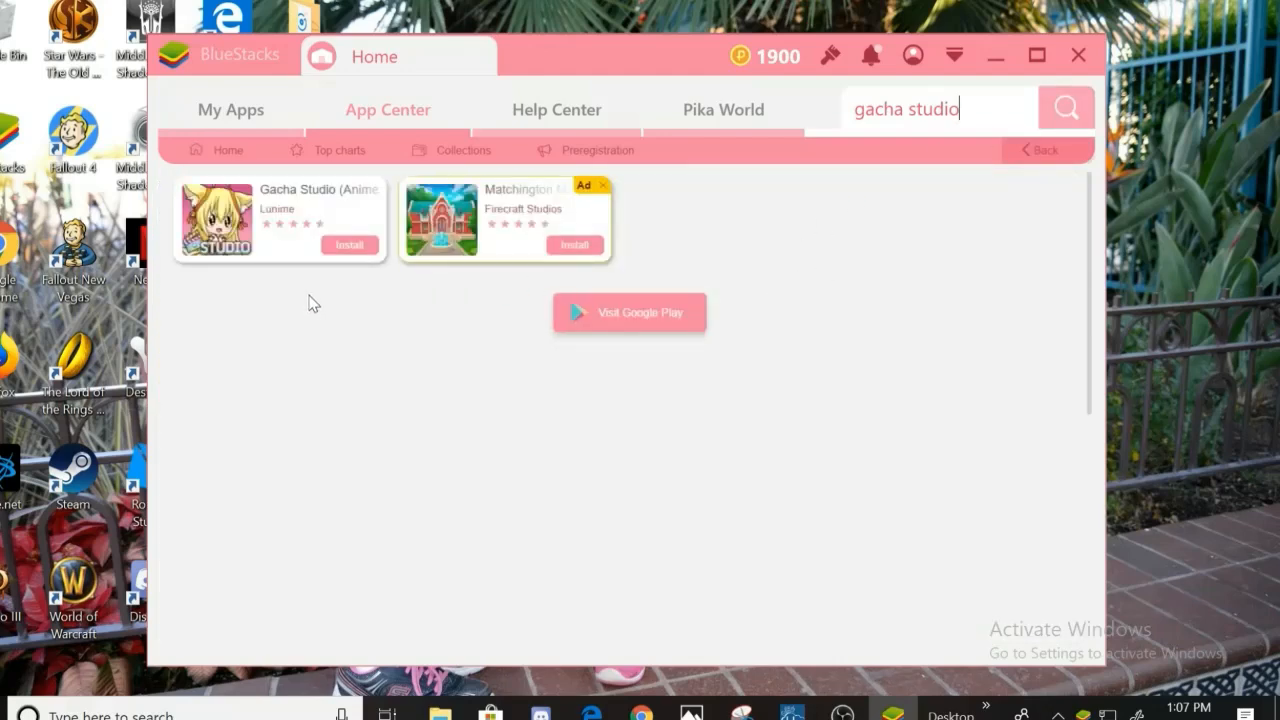
mouse_move(378, 183)
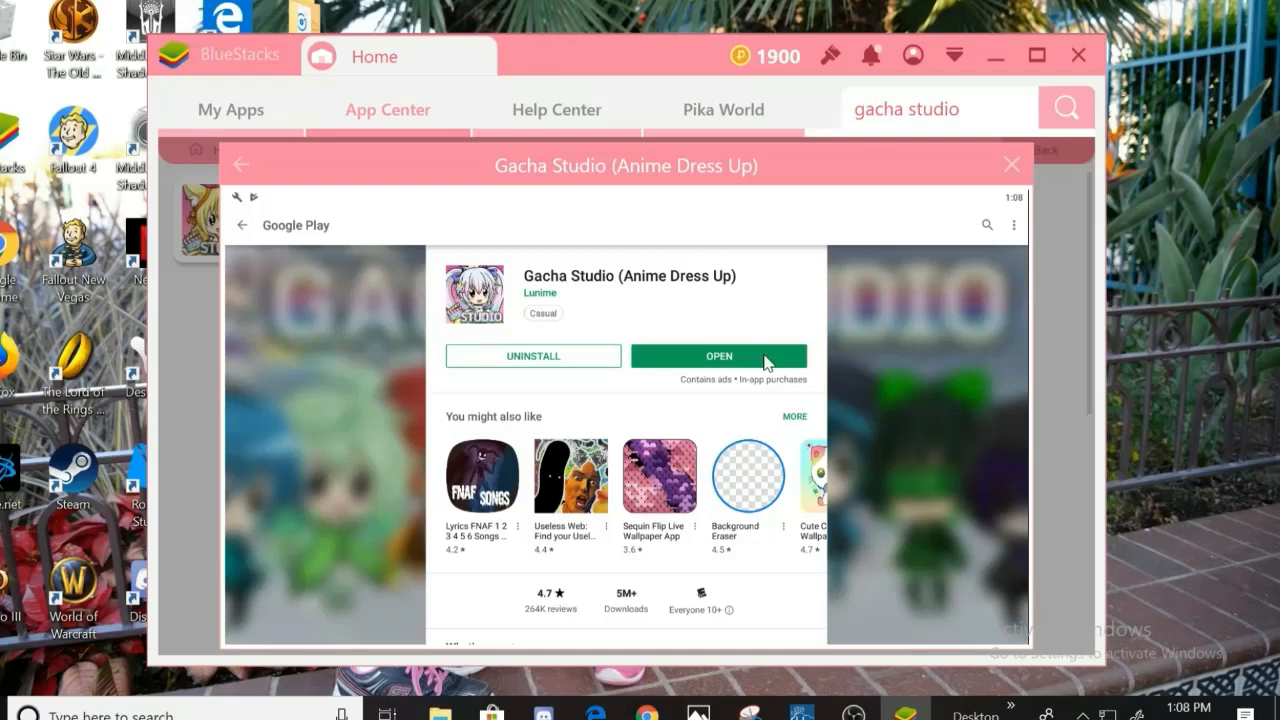
mouse_move(960, 285)
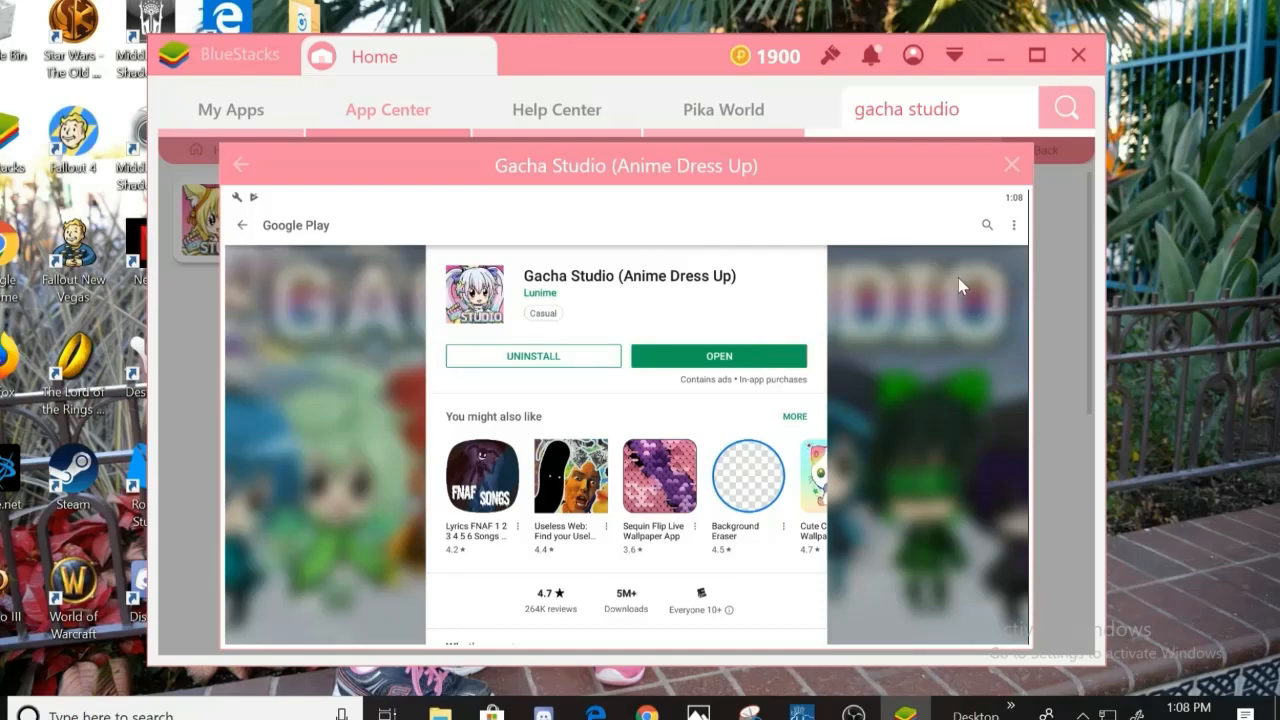
Close the Gacha Studio Google Play page to return to the search results
click(1011, 164)
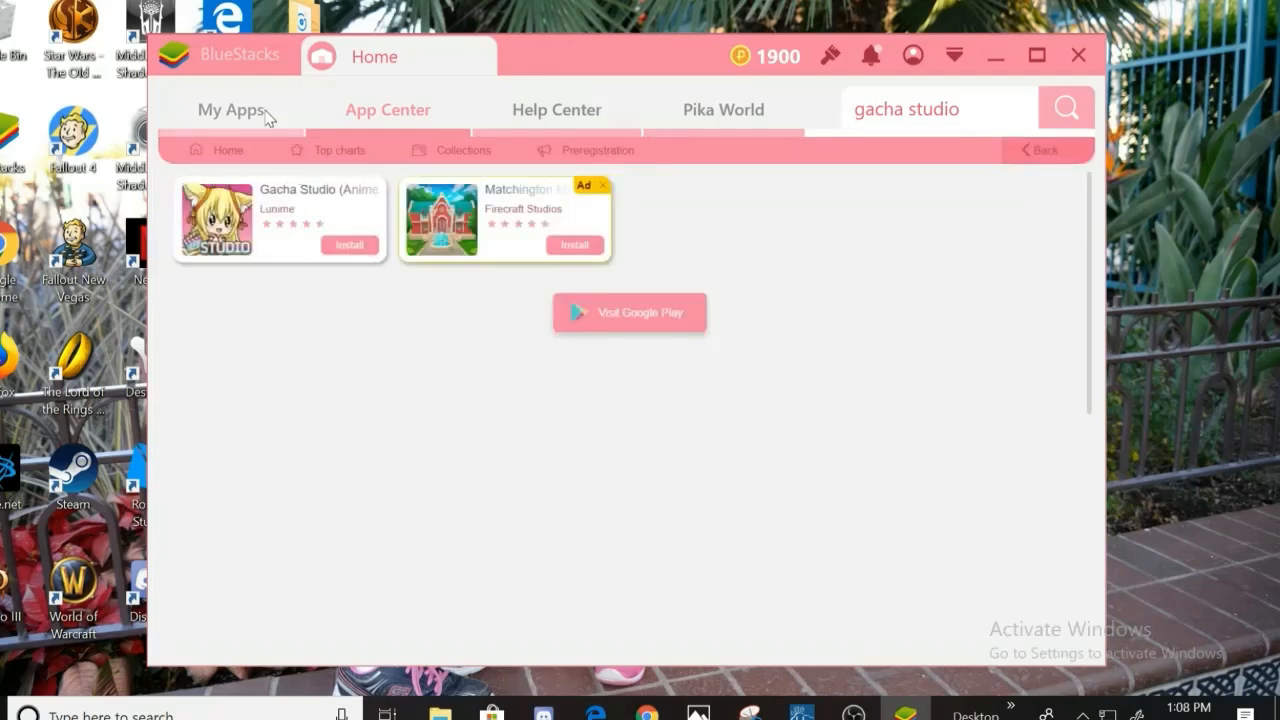
Open My Apps to see Gacha Studio, Gacha Life and Gachaverse installed
click(231, 109)
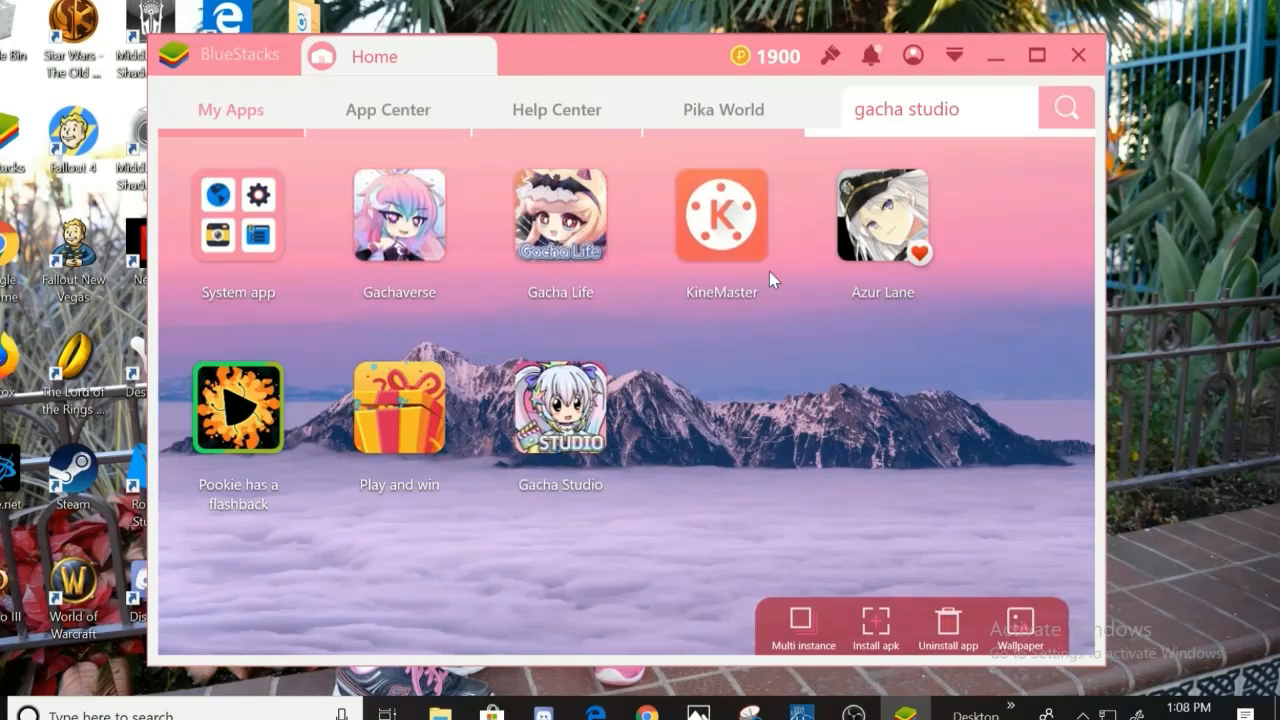
mouse_move(172, 258)
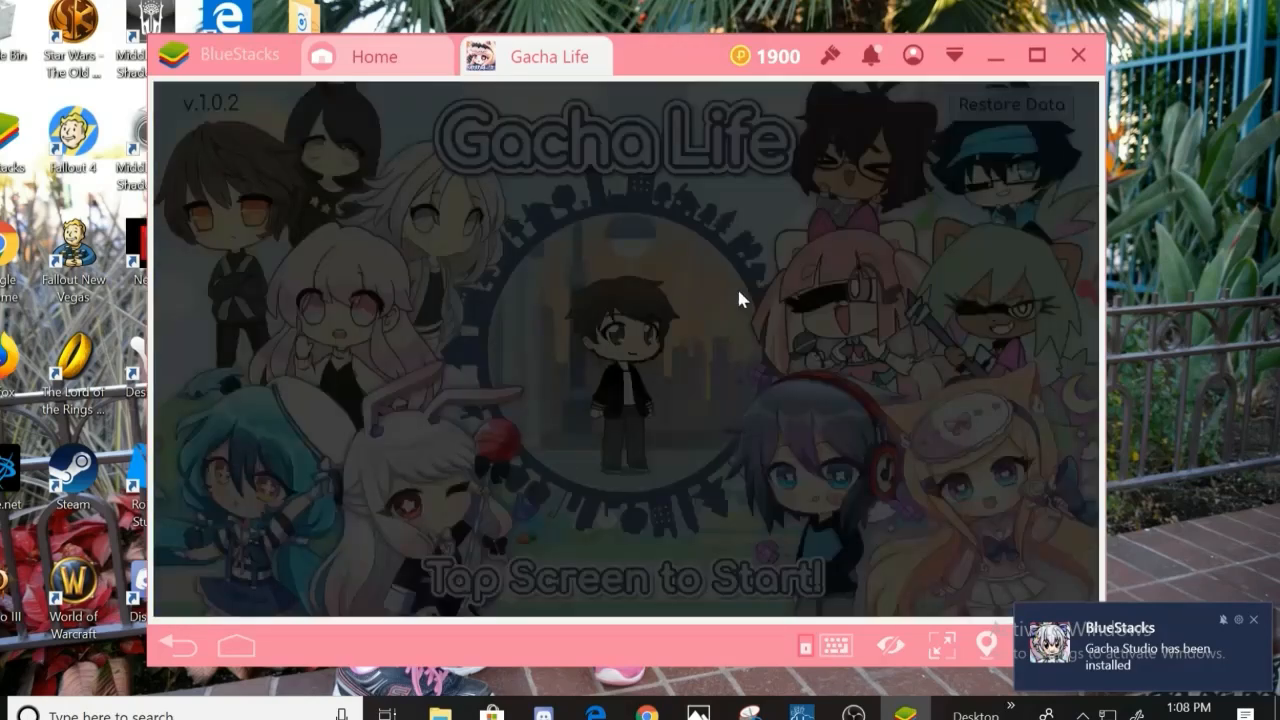
Tap the 'Tap Screen to Start!' title screen to reach Gacha Life's home screen
click(645, 375)
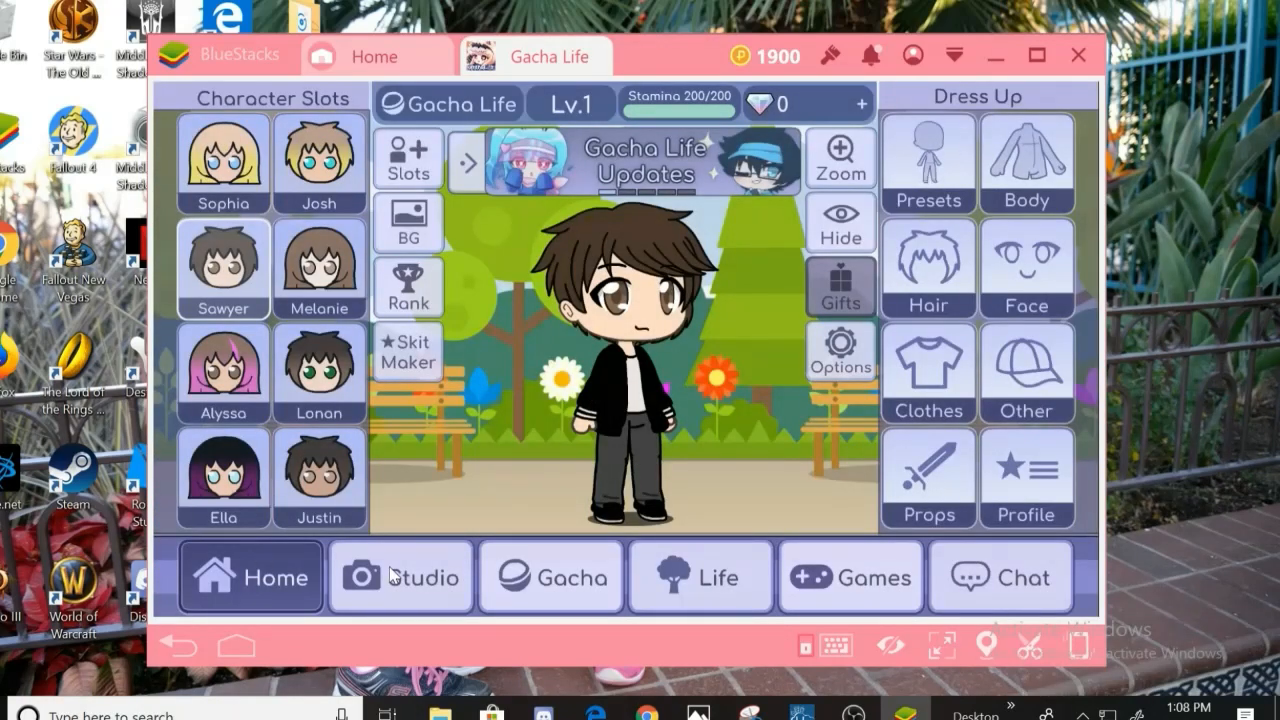
Open Studio, browse the Pets and Gacha prop collections, then close the panel
click(399, 577)
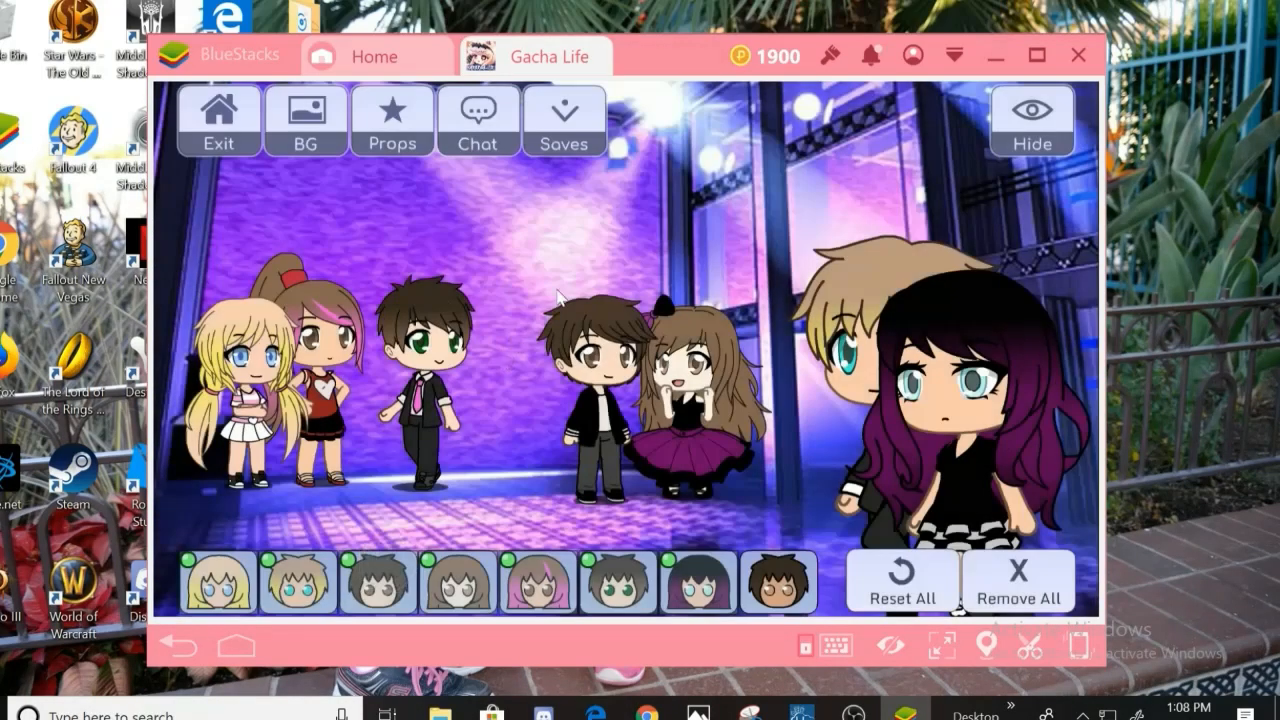
mouse_move(222, 210)
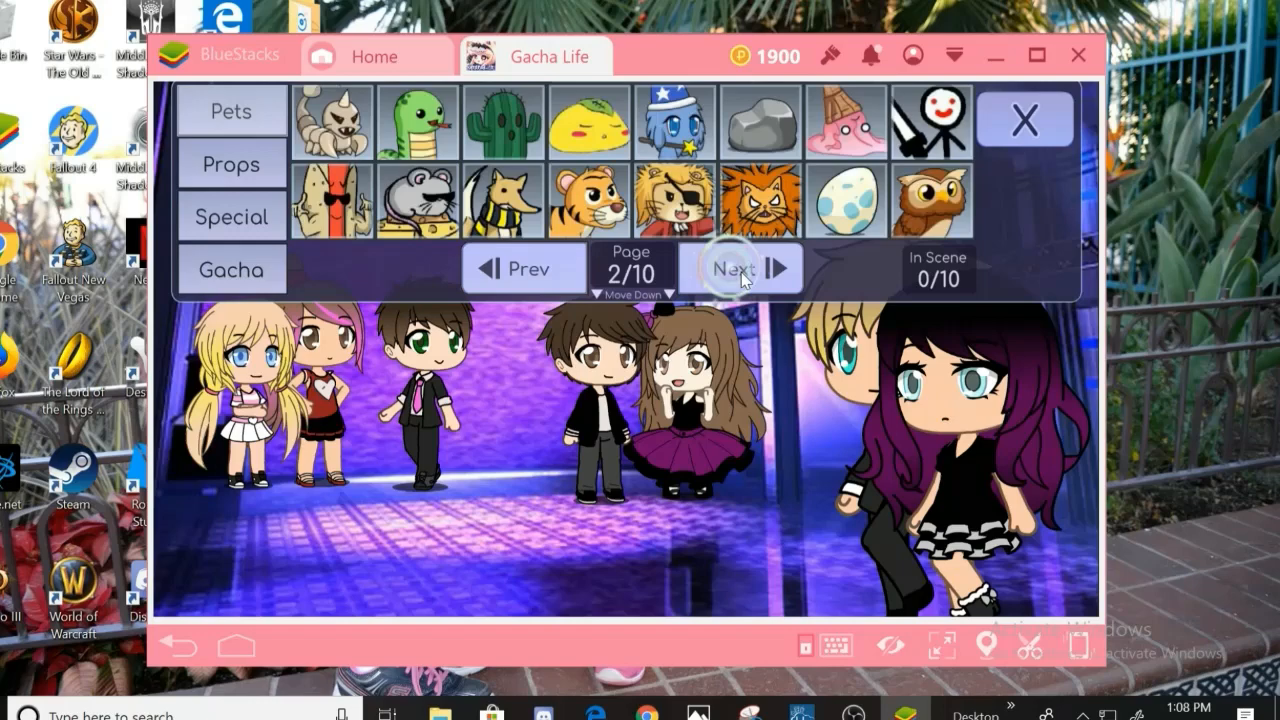
click(738, 268)
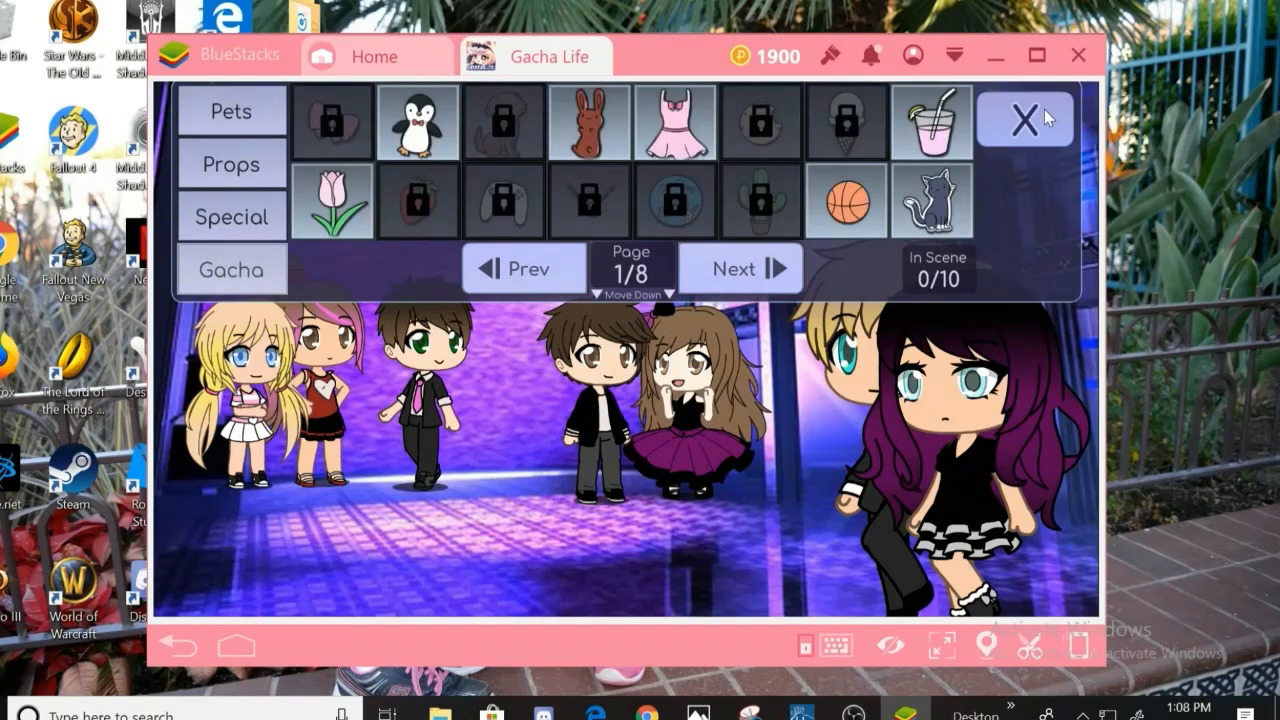
click(1024, 118)
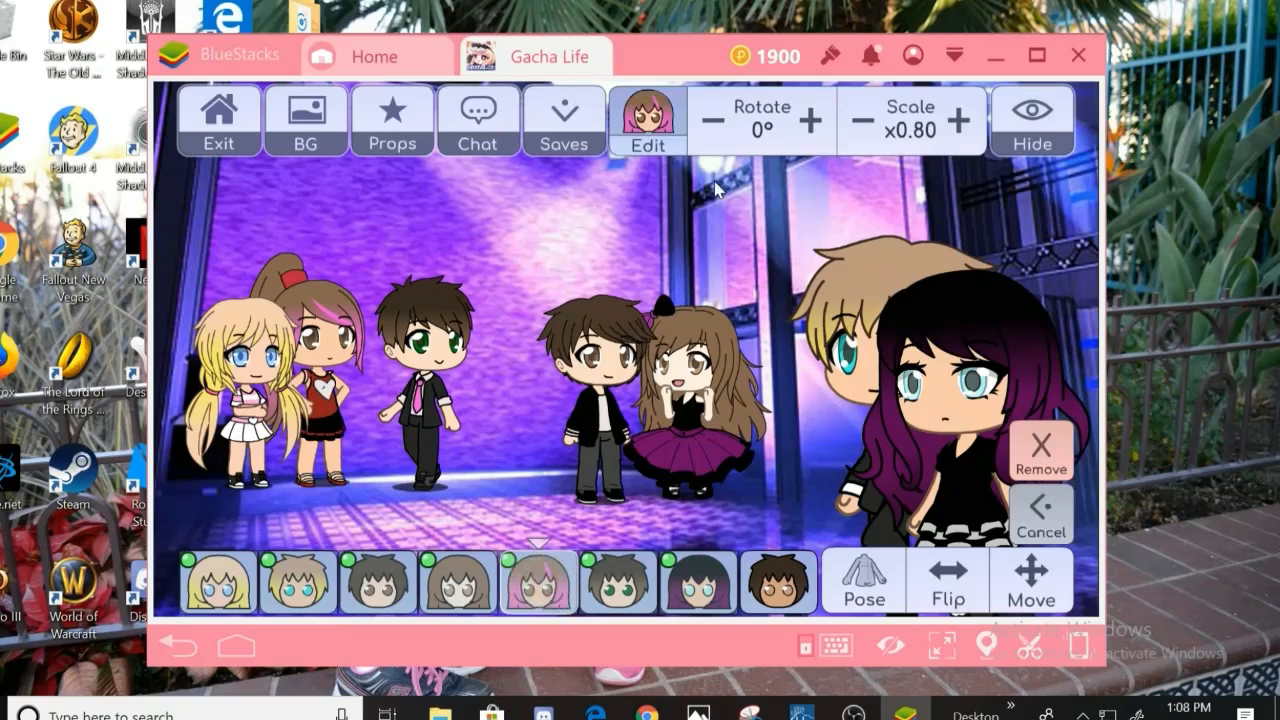
Browse the pink-haired character Alyssa's Eyes & Face editor, then exit to Home
click(648, 120)
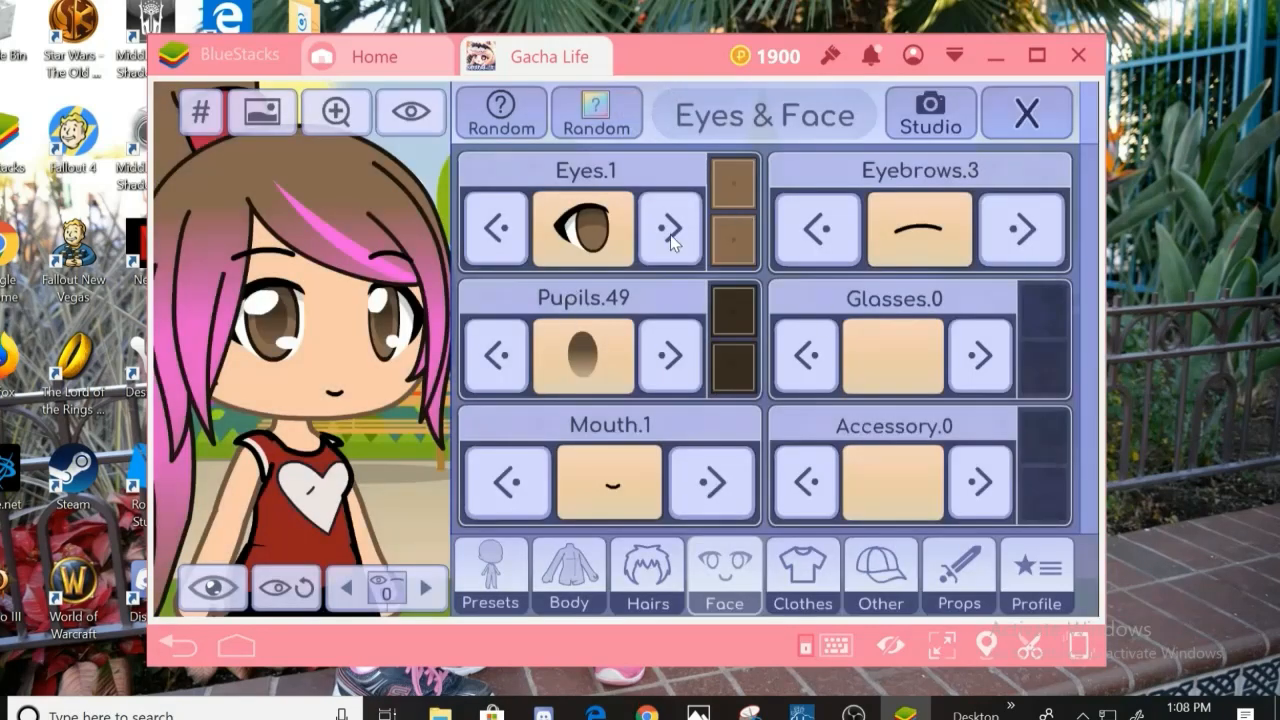
click(583, 230)
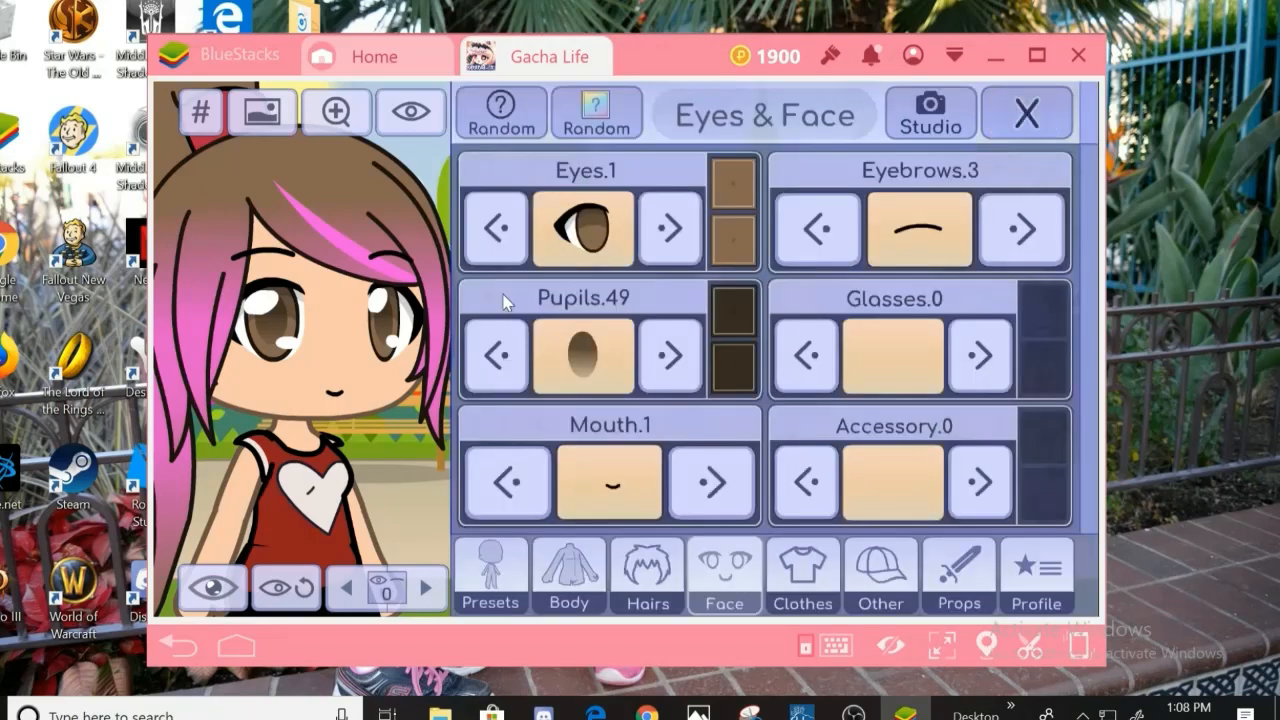
click(1025, 112)
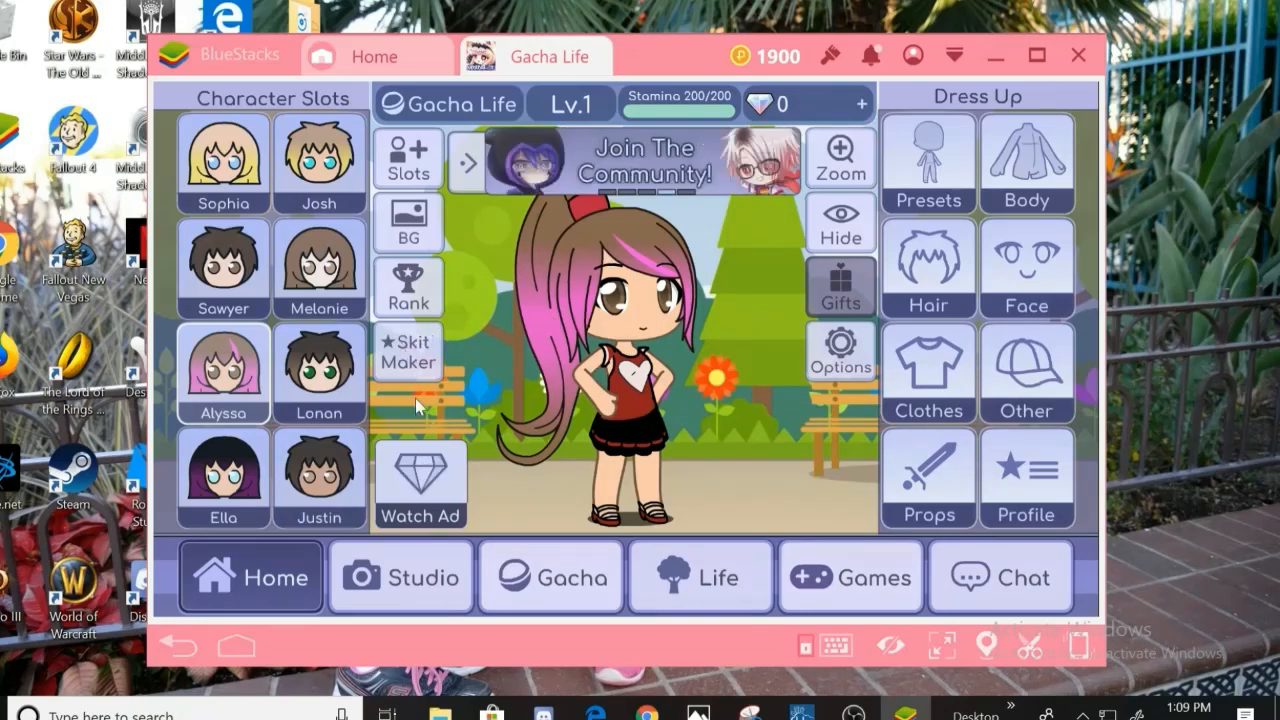
Reopen Studio and hide the scene controls to show only the characters
click(400, 577)
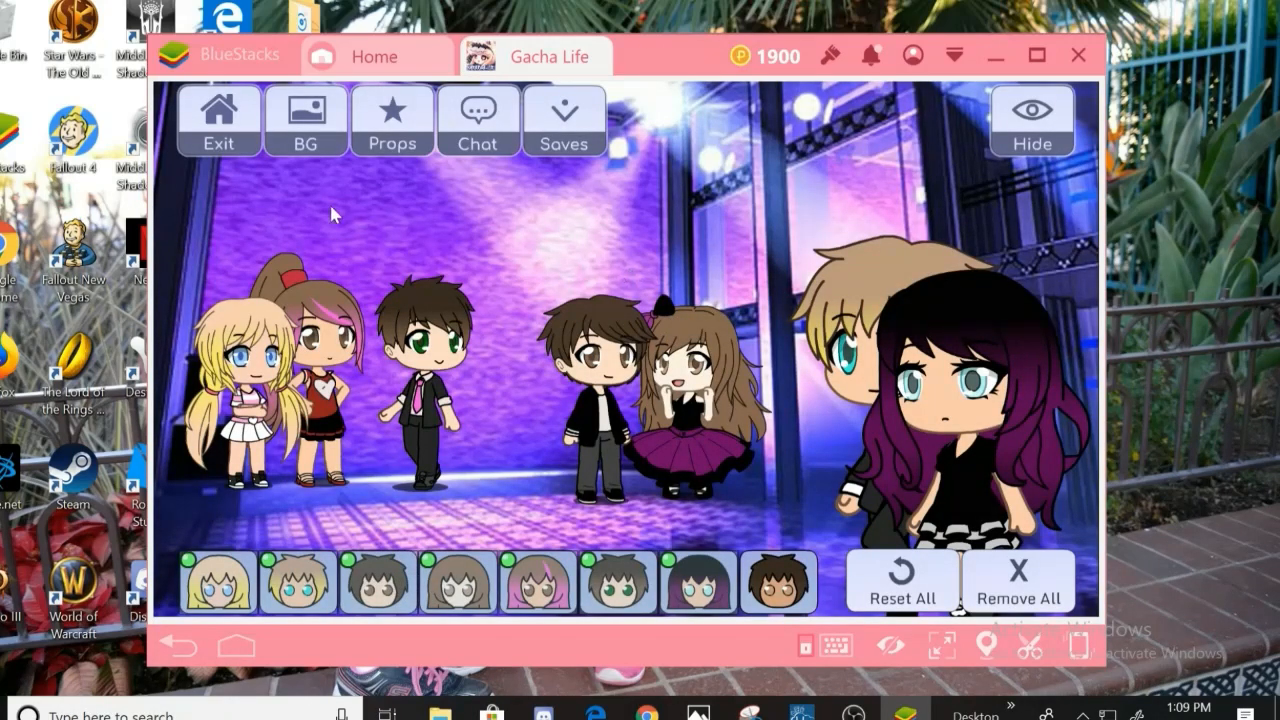
mouse_move(535, 275)
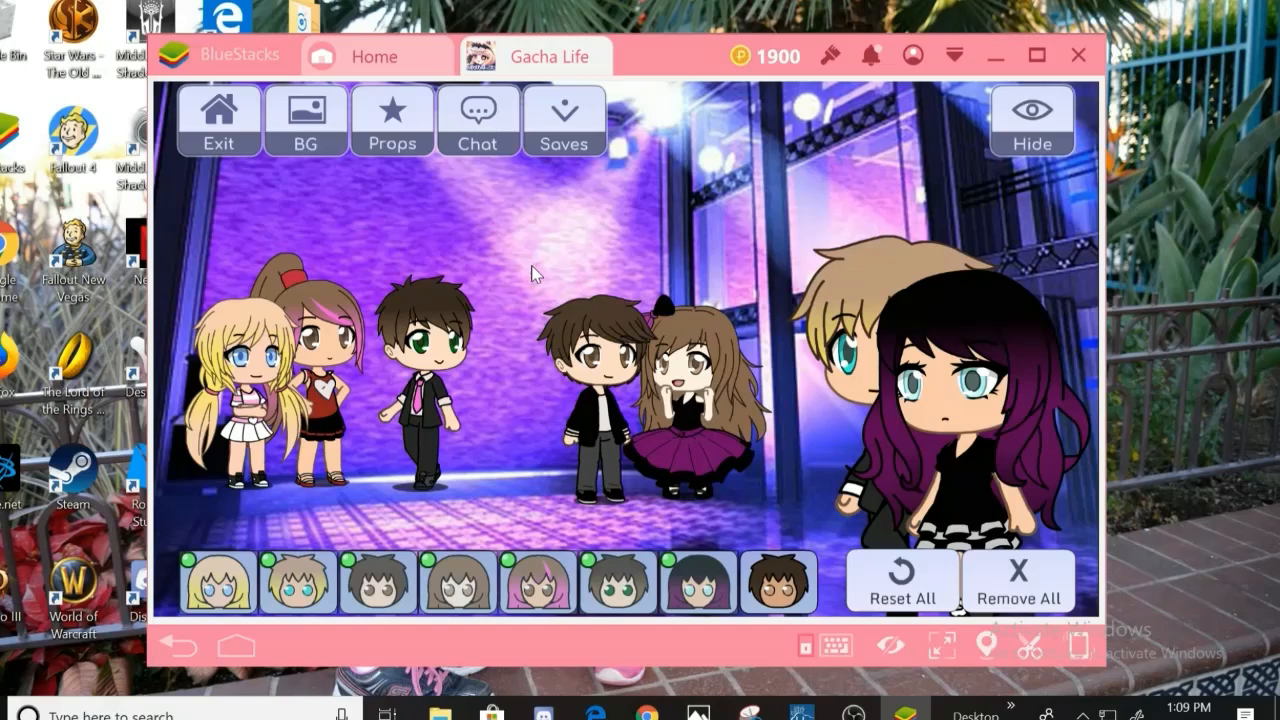
click(1031, 120)
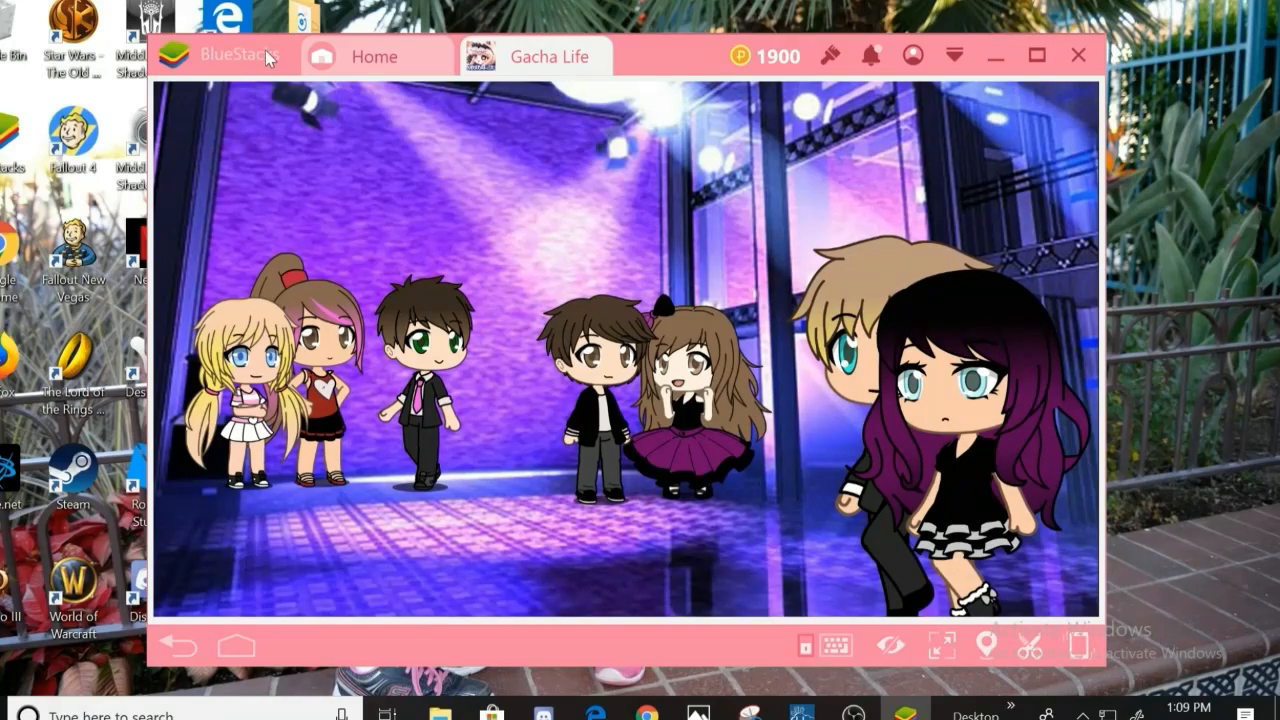
mouse_move(797, 212)
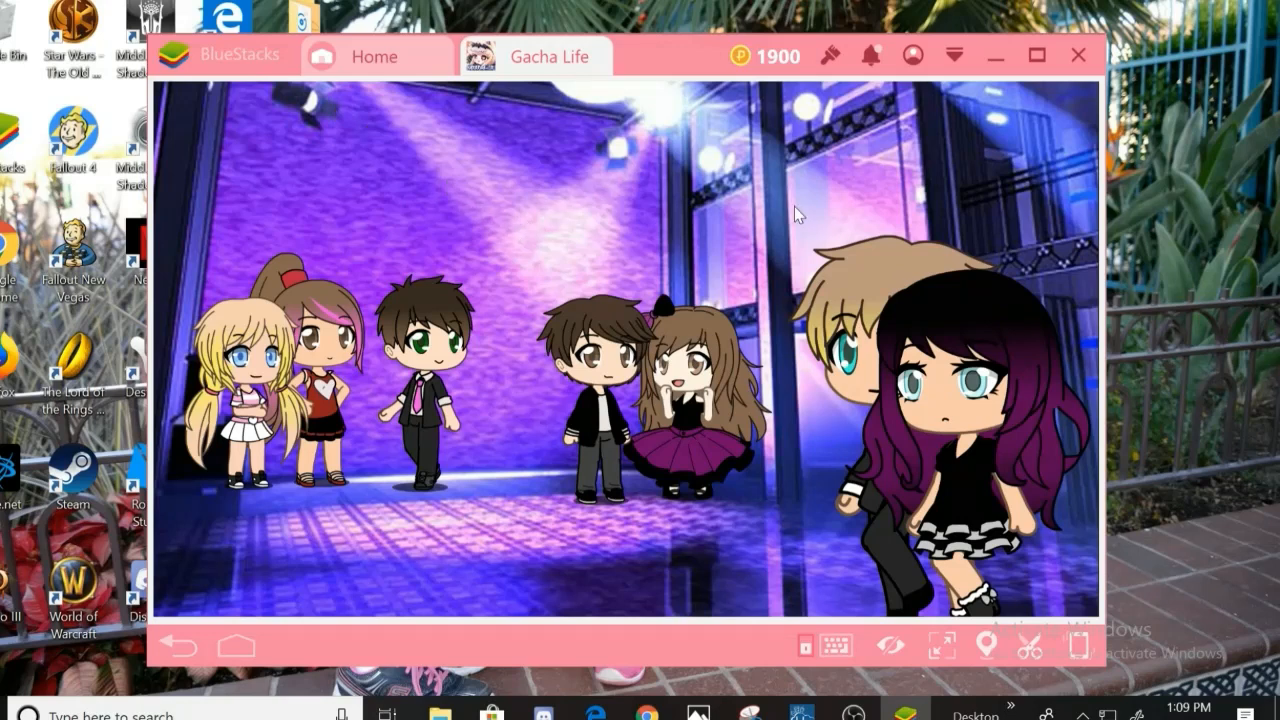
Return to BlueStacks My Apps, showing Gacha Studio beside Gacha Life and Gachaverse
click(357, 56)
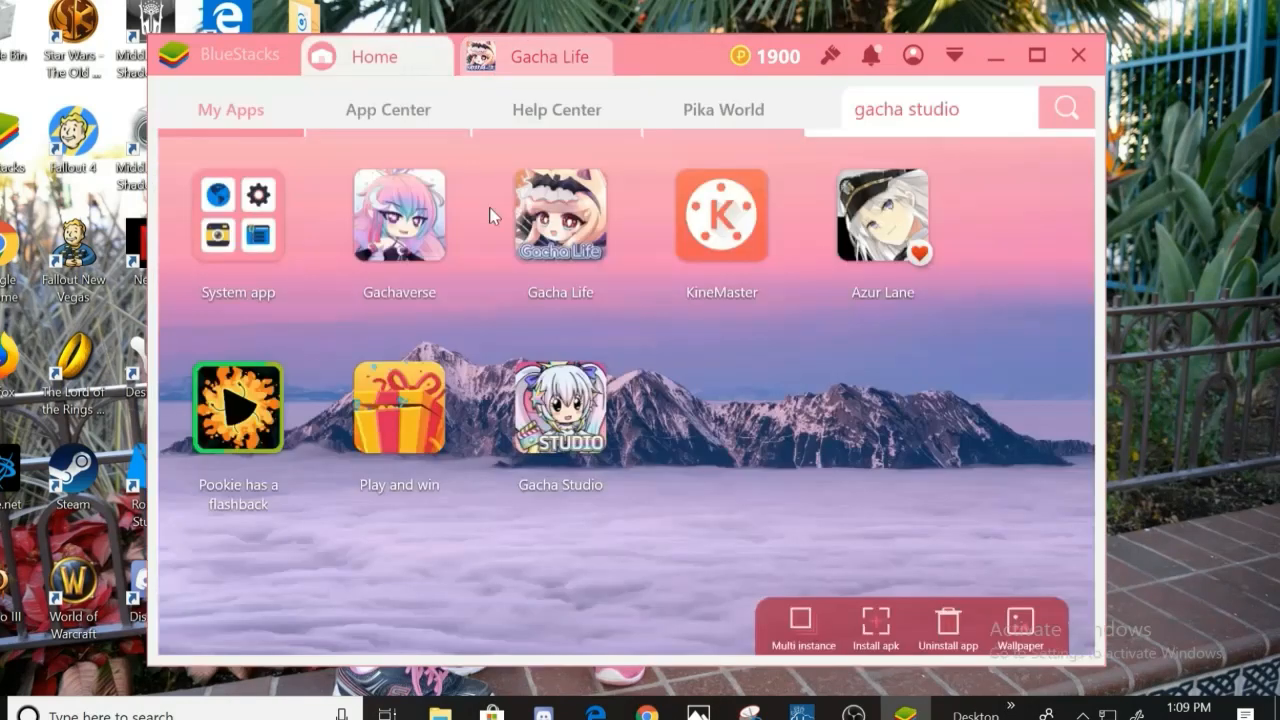
mouse_move(912, 481)
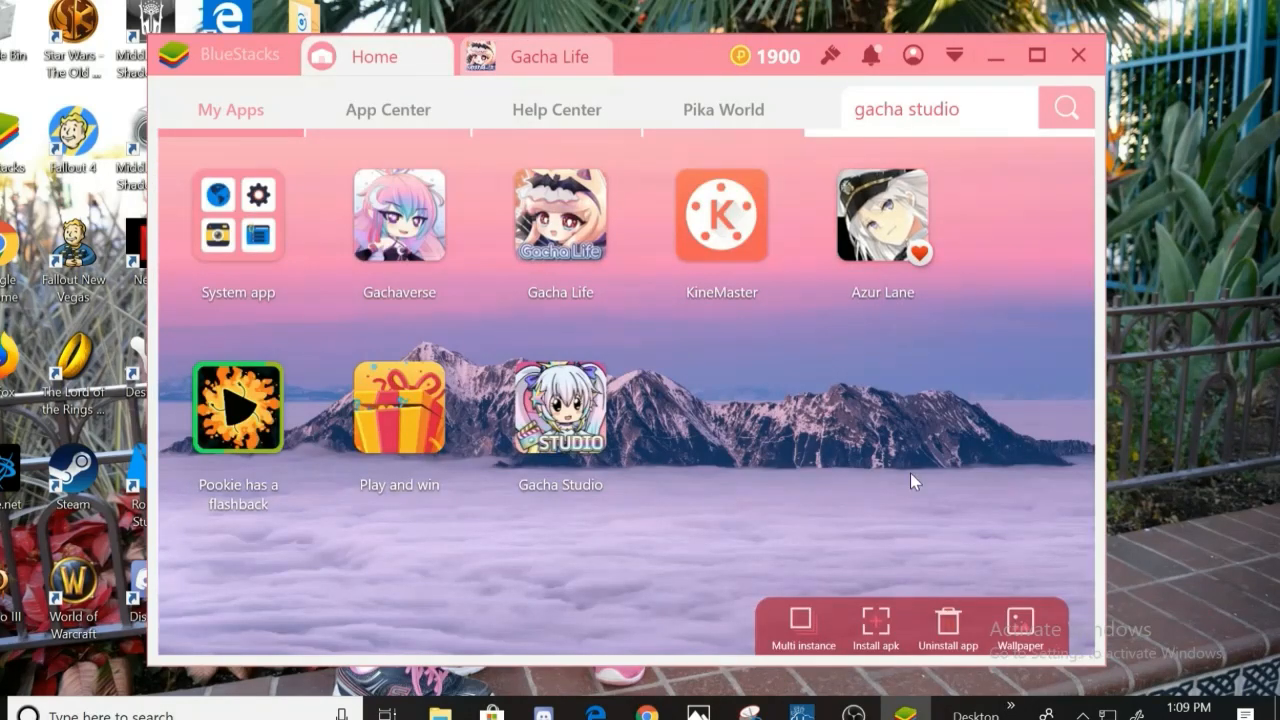
mouse_move(922, 450)
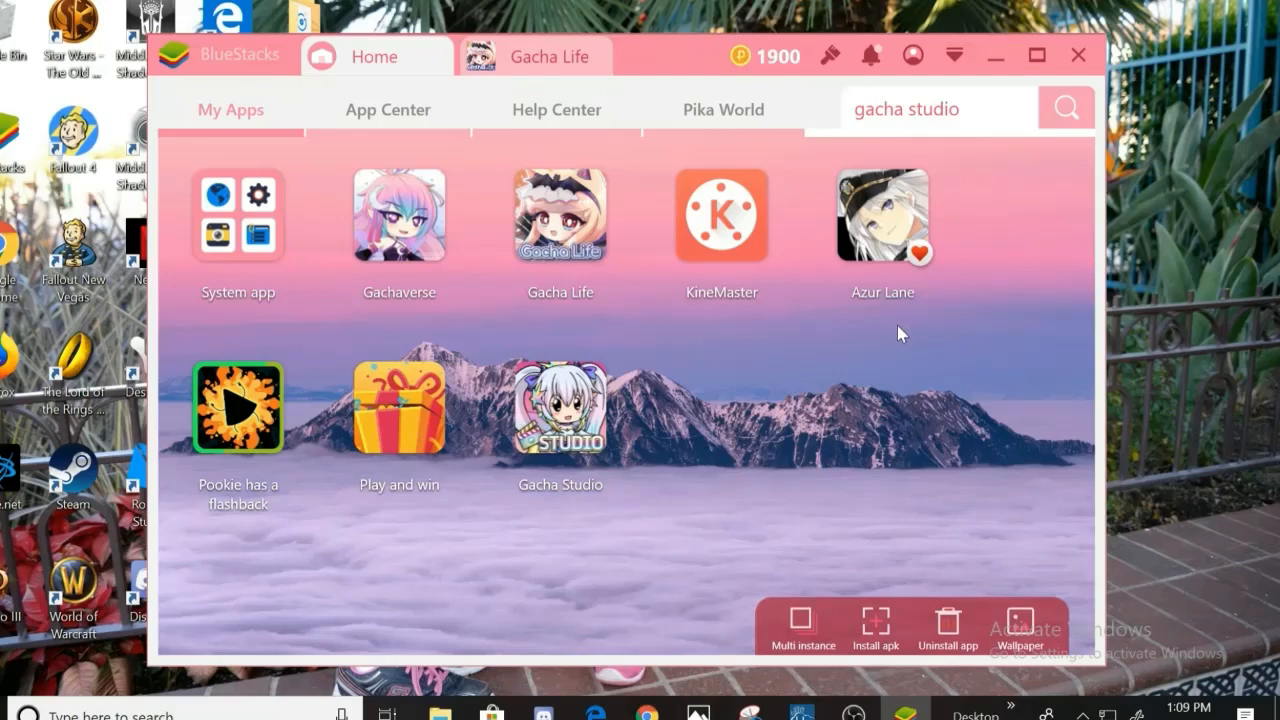
mouse_move(890, 393)
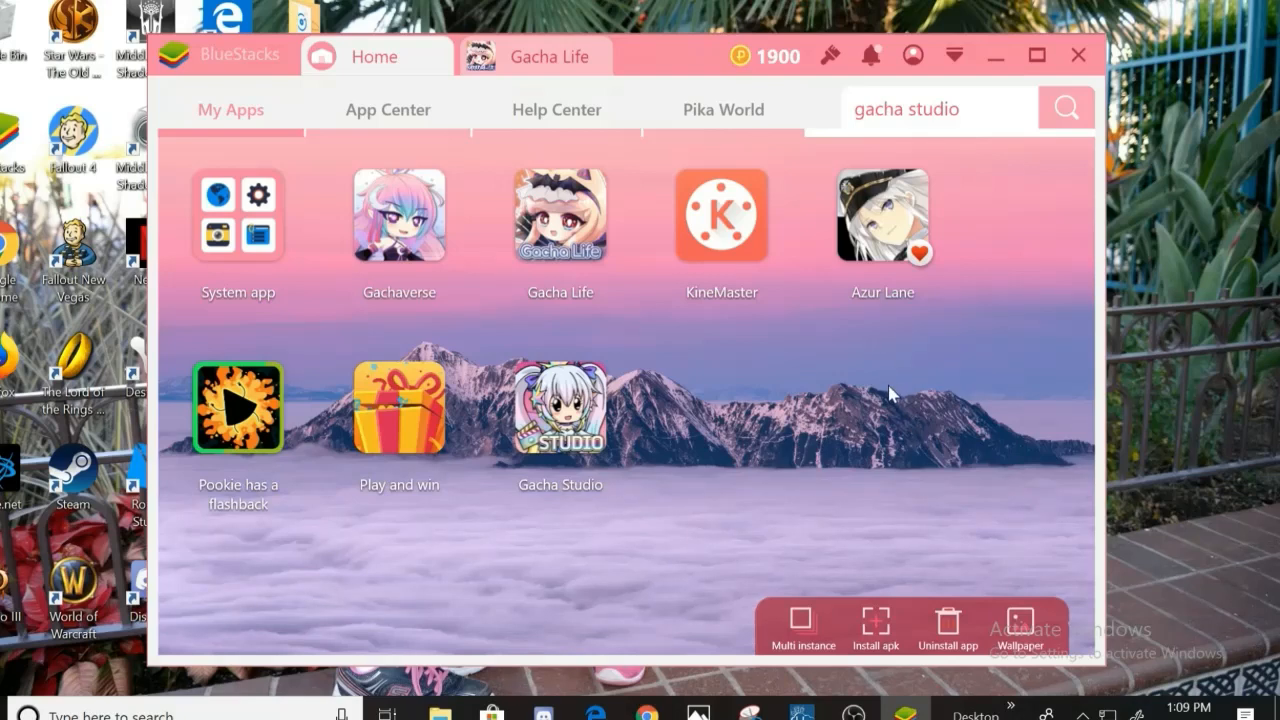
mouse_move(485, 330)
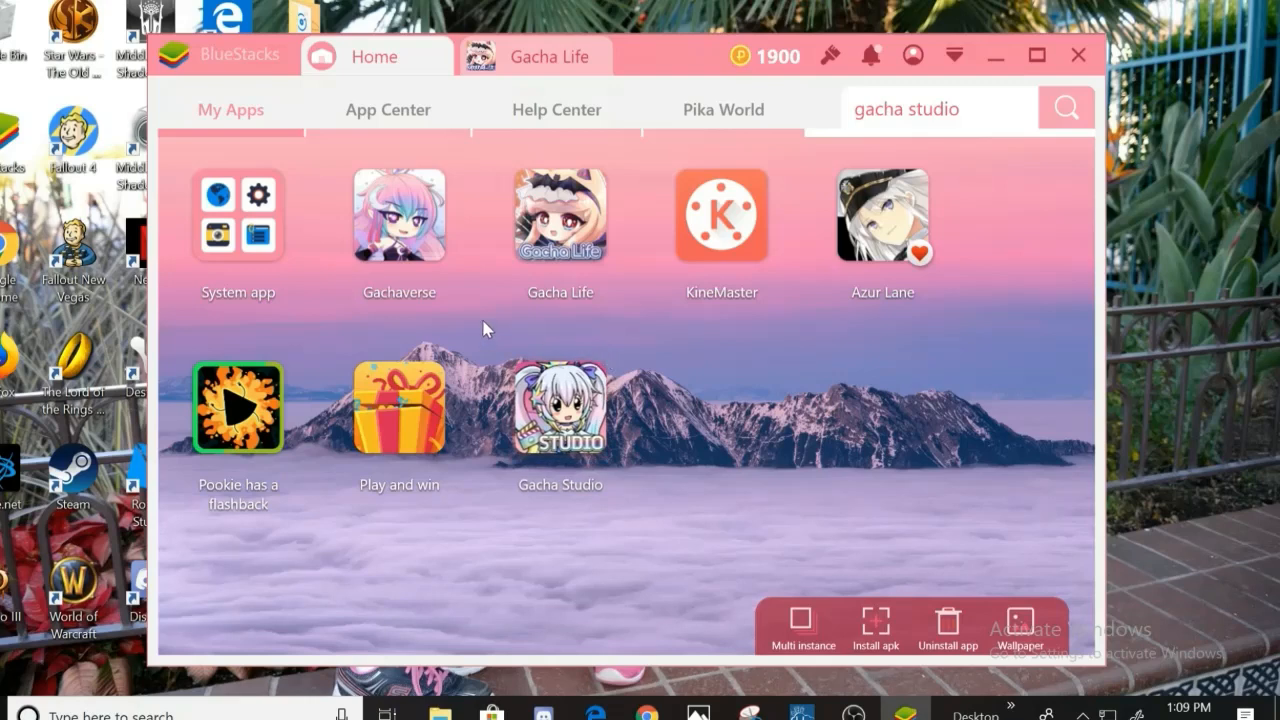
mouse_move(680, 348)
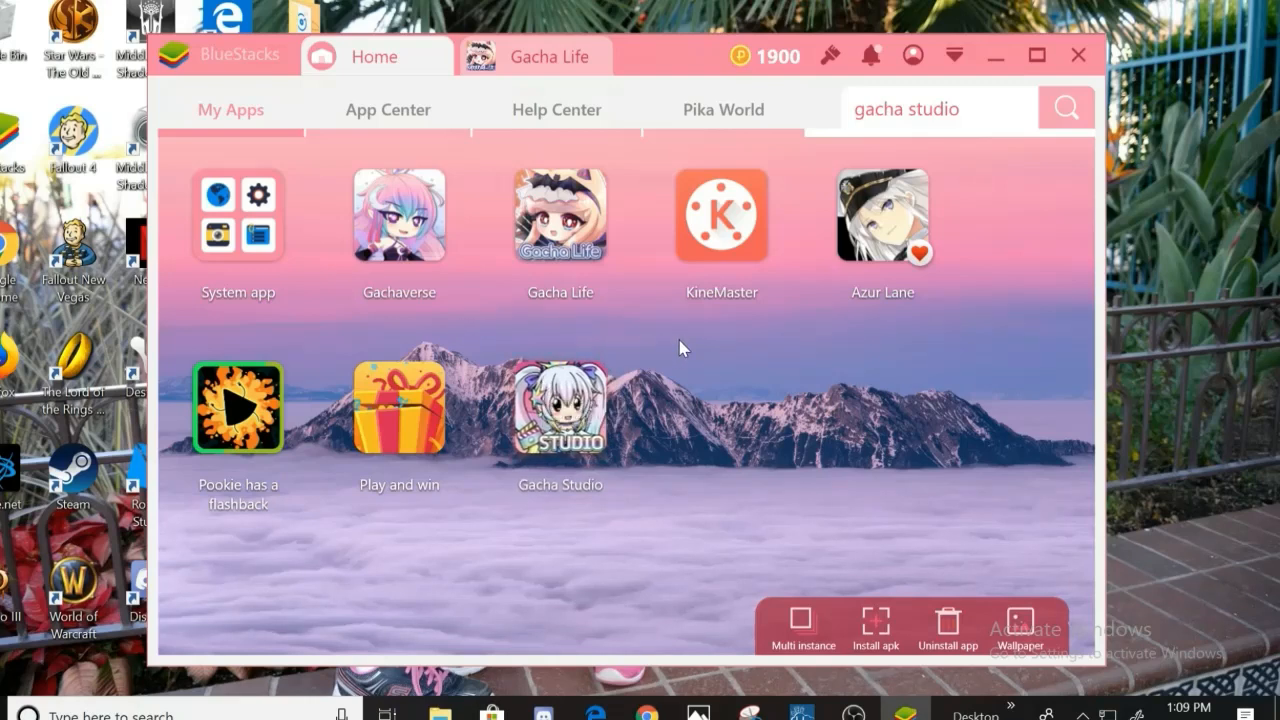
mouse_move(745, 324)
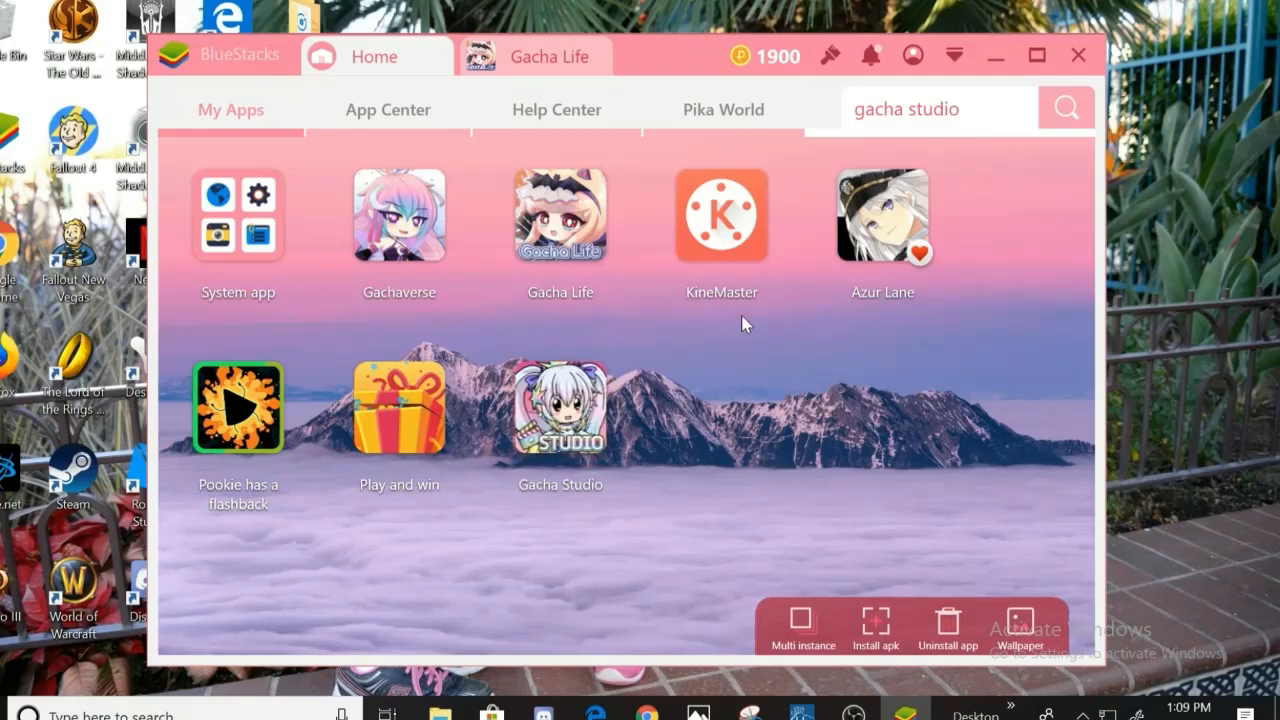
mouse_move(810, 435)
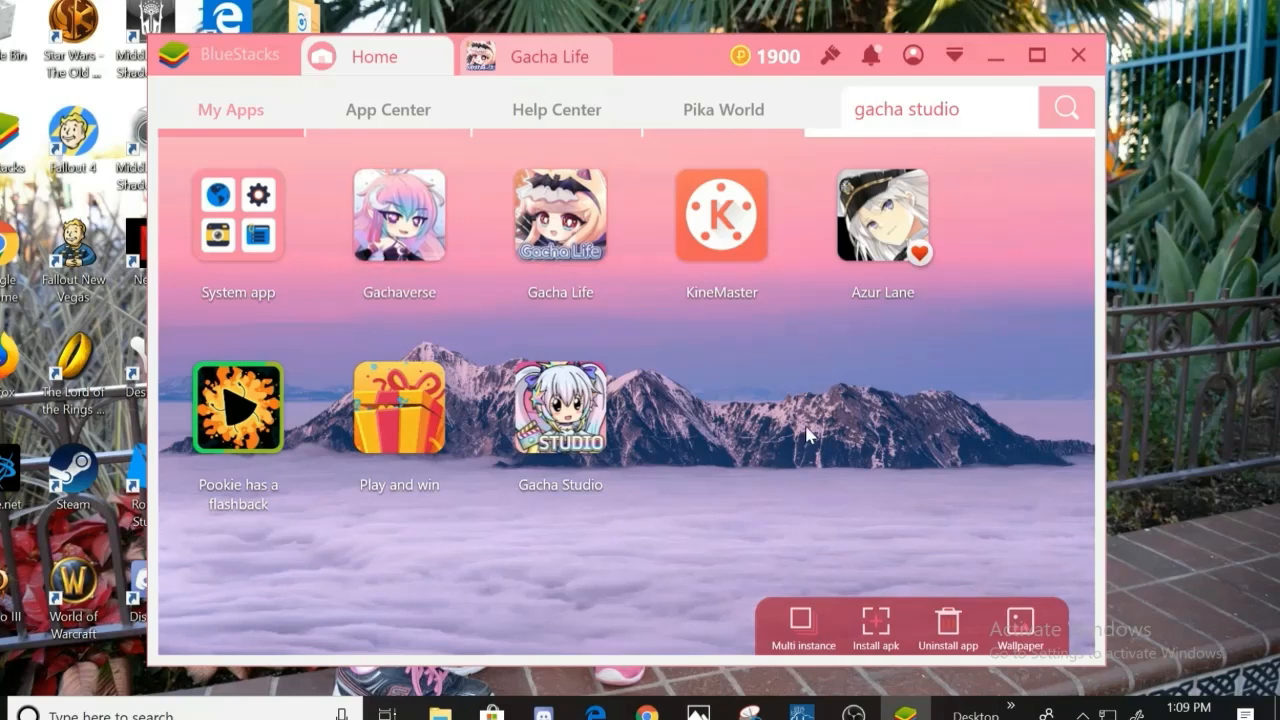
mouse_move(675, 512)
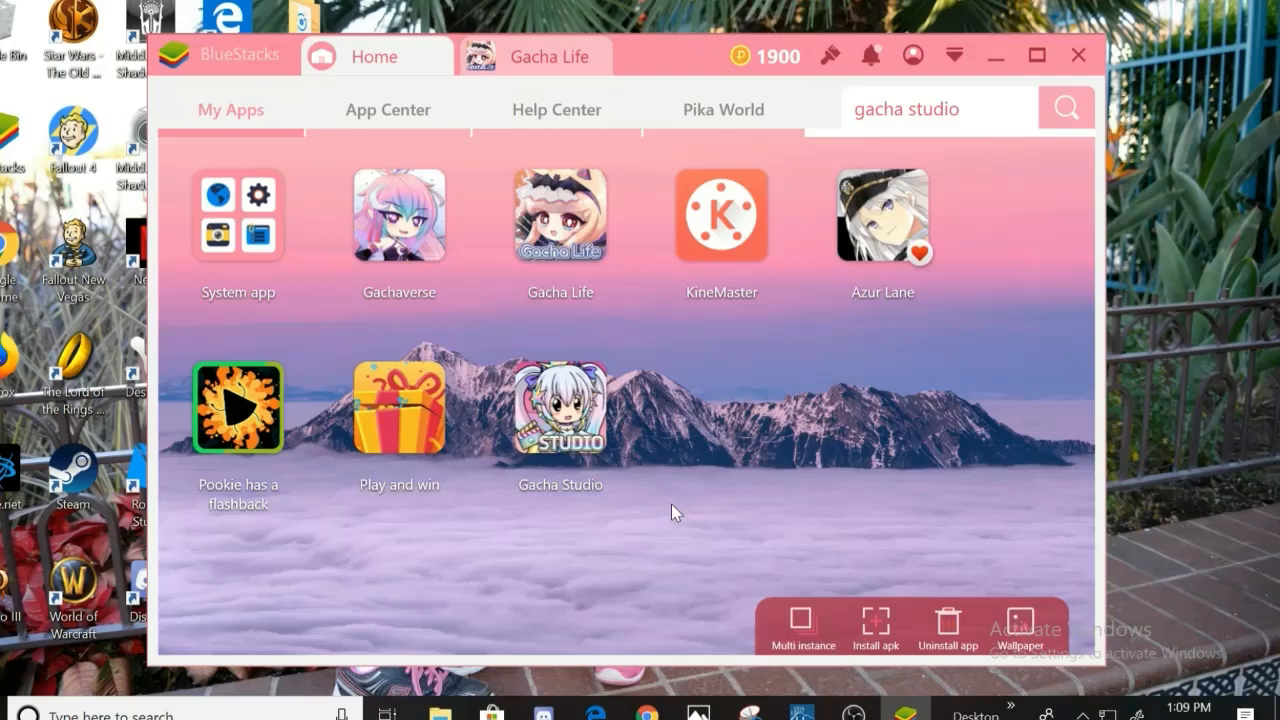
mouse_move(820, 444)
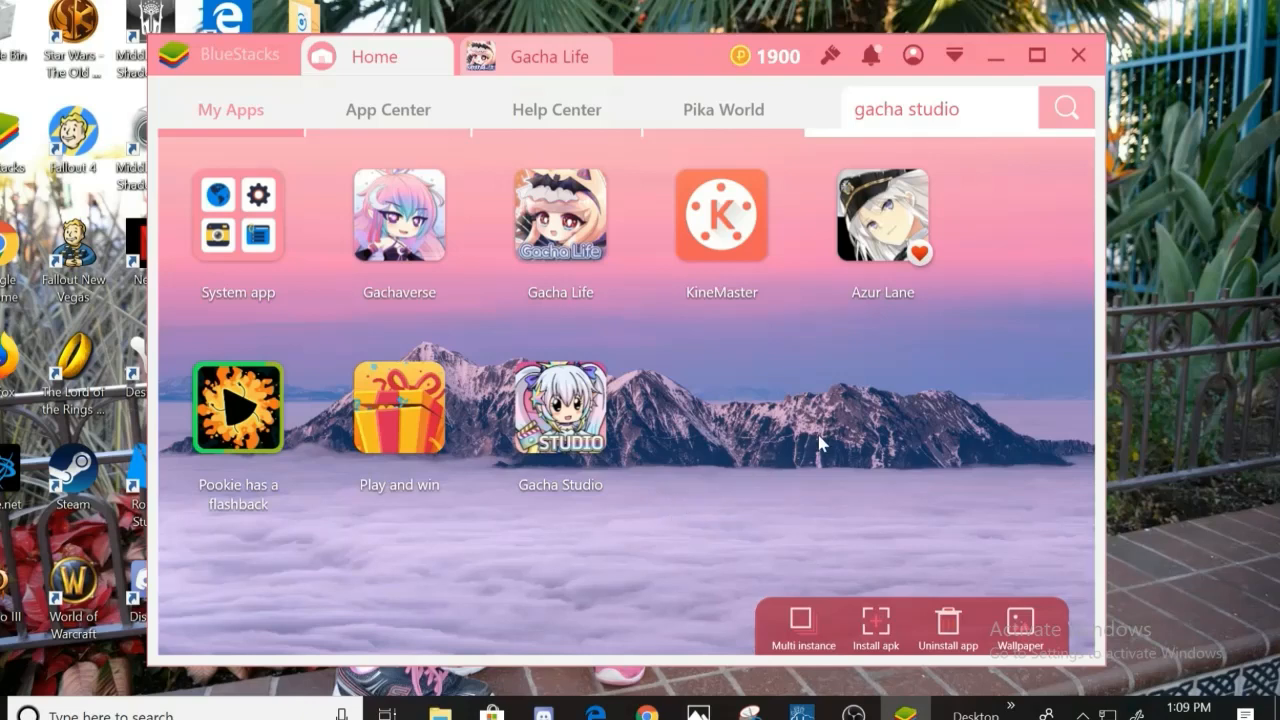
mouse_move(848, 432)
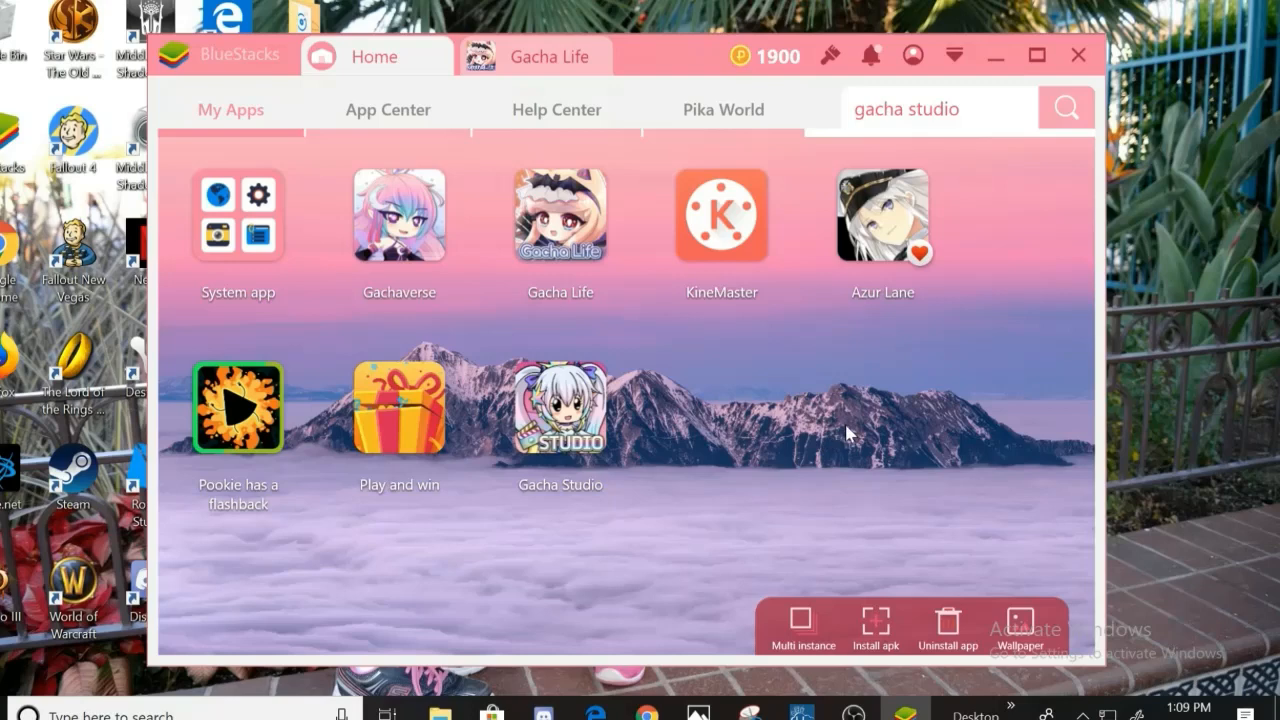
mouse_move(875, 478)
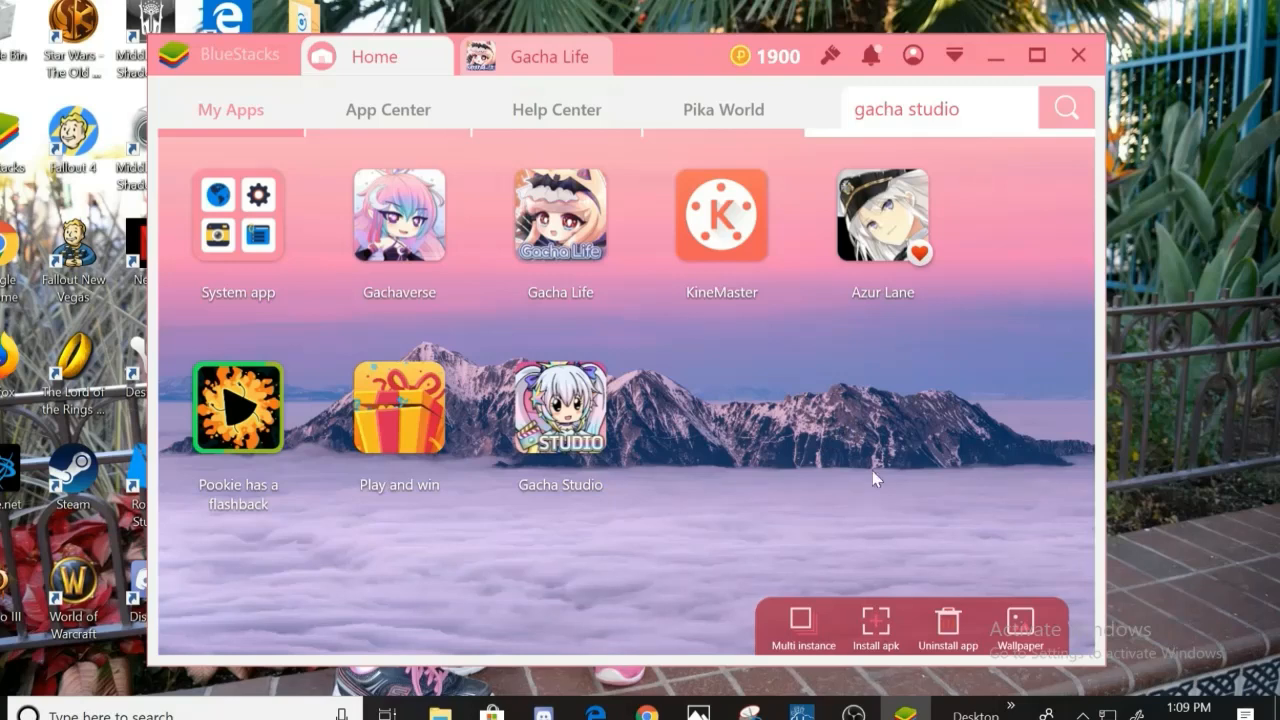